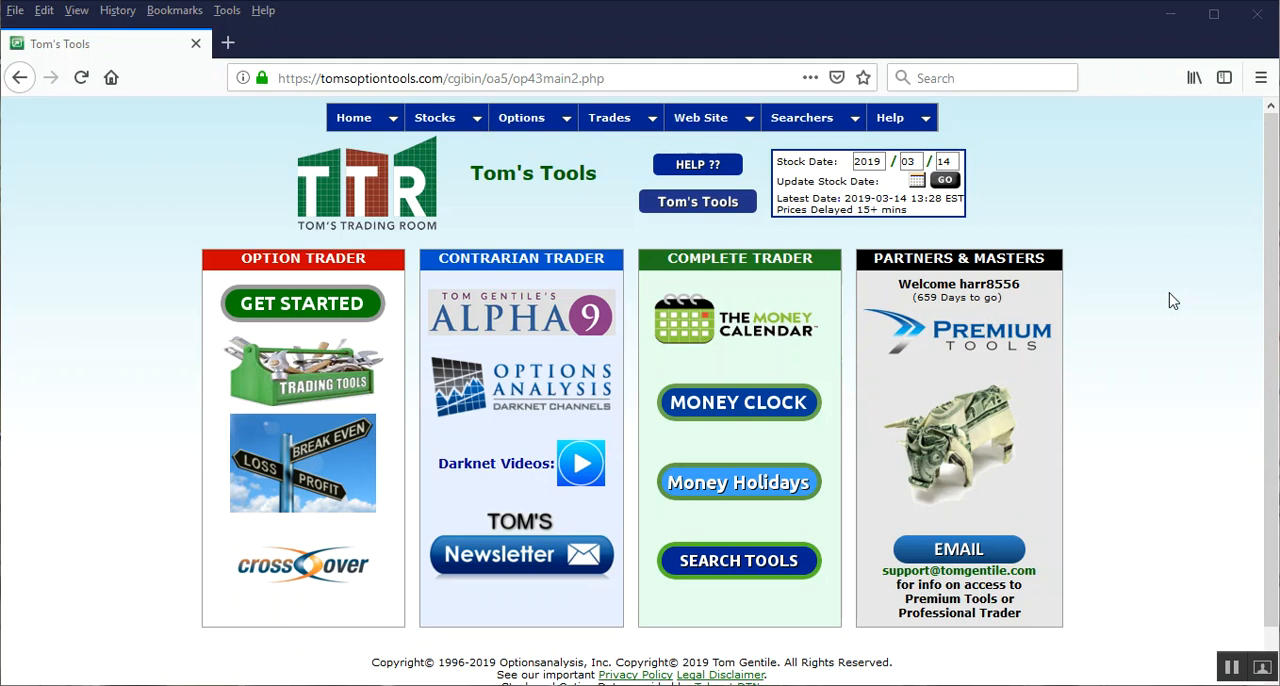
pyautogui.moveTo(920, 197)
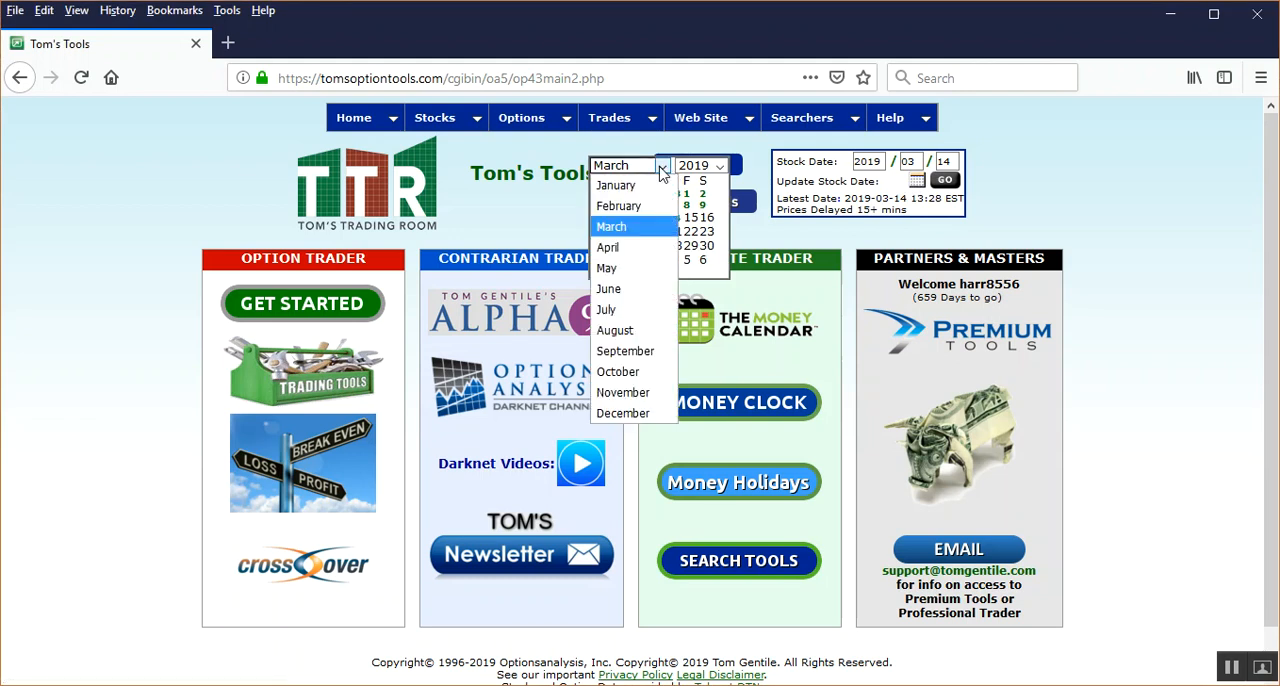
pyautogui.moveTo(630, 205)
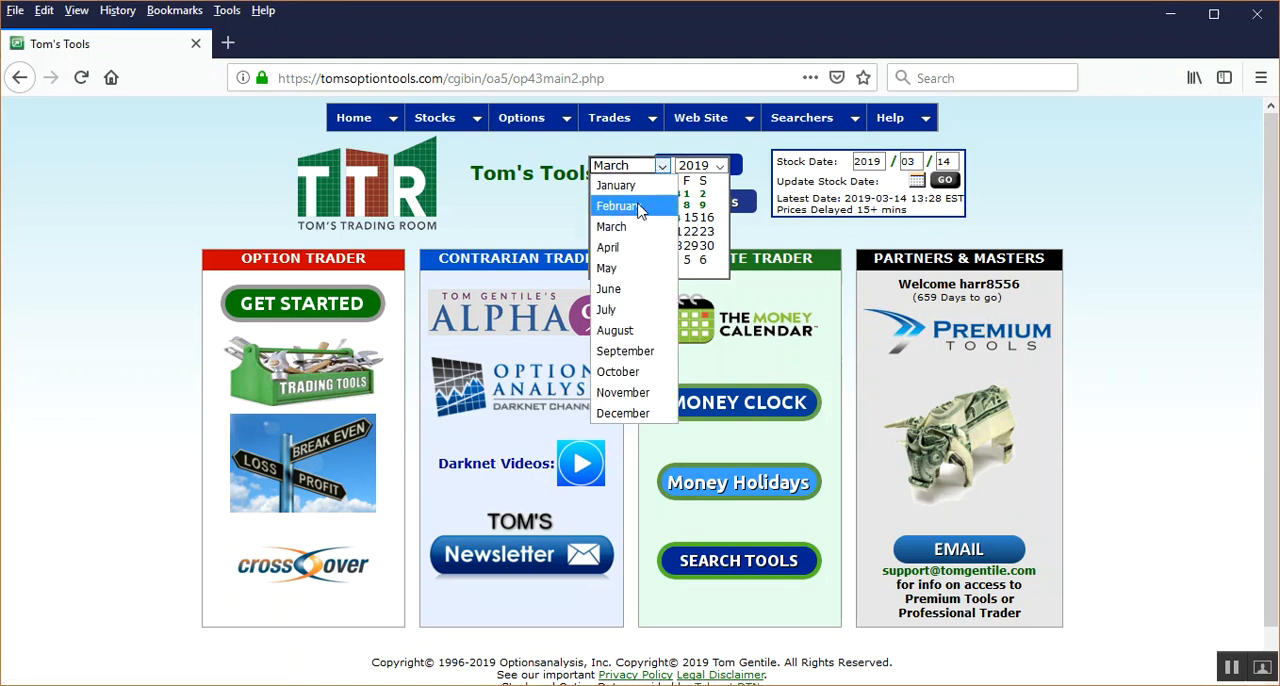
# Pick February 14, 2019 in the Update Stock Date calendar.
pyautogui.click(617, 205)
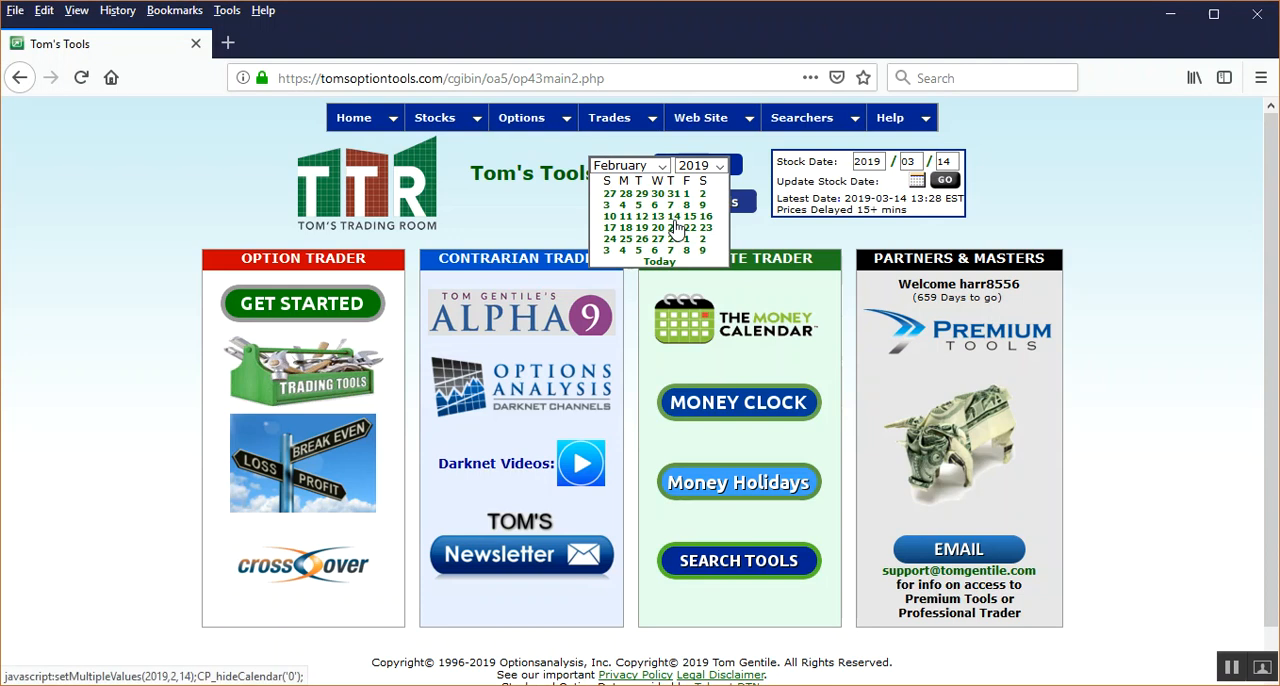
pyautogui.click(674, 215)
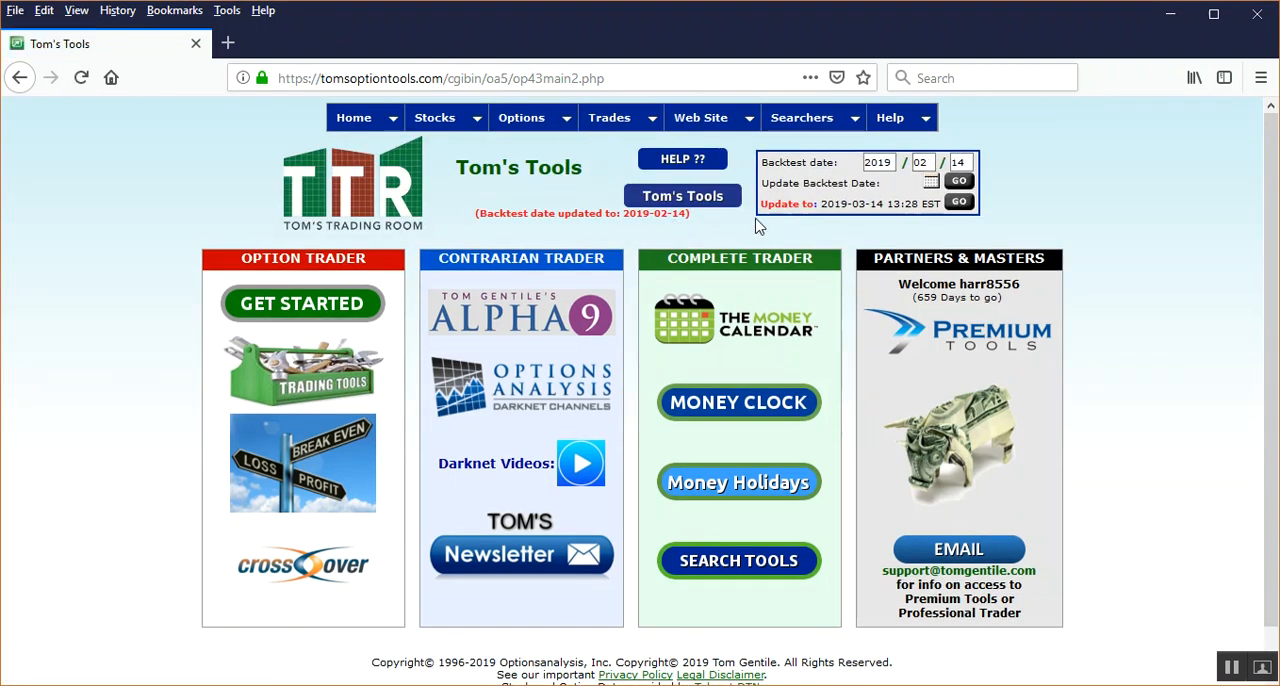
pyautogui.moveTo(610, 220)
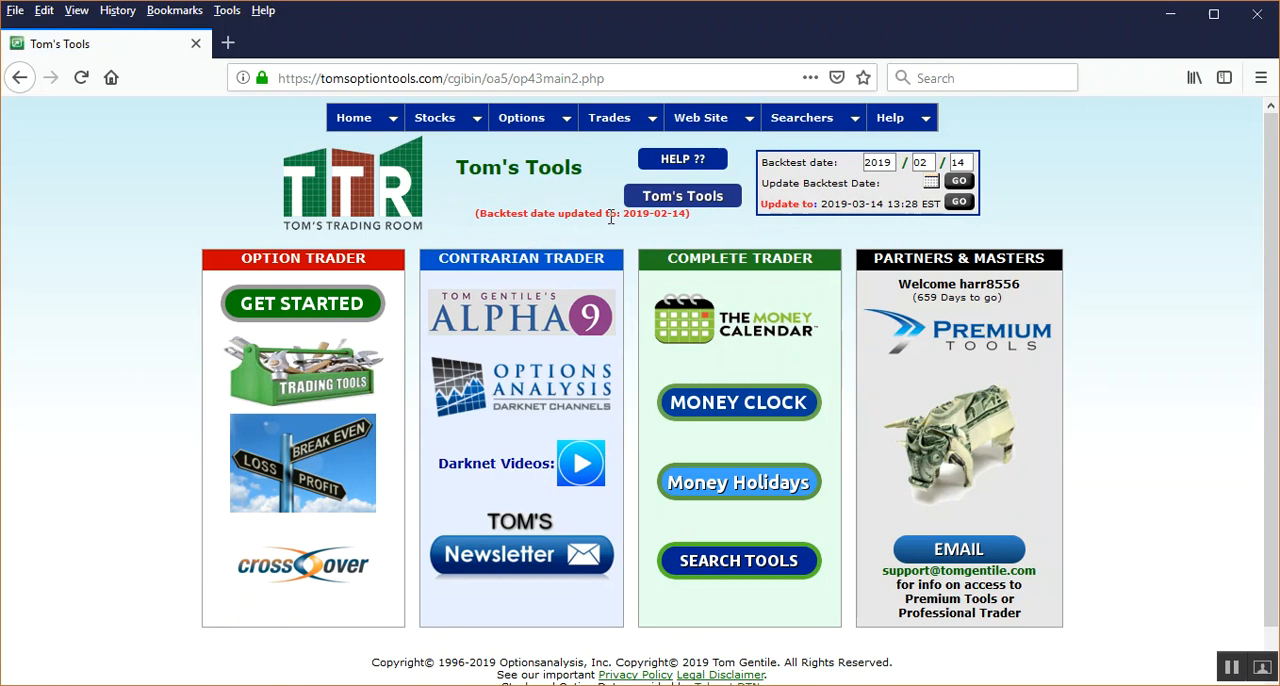
pyautogui.moveTo(698, 230)
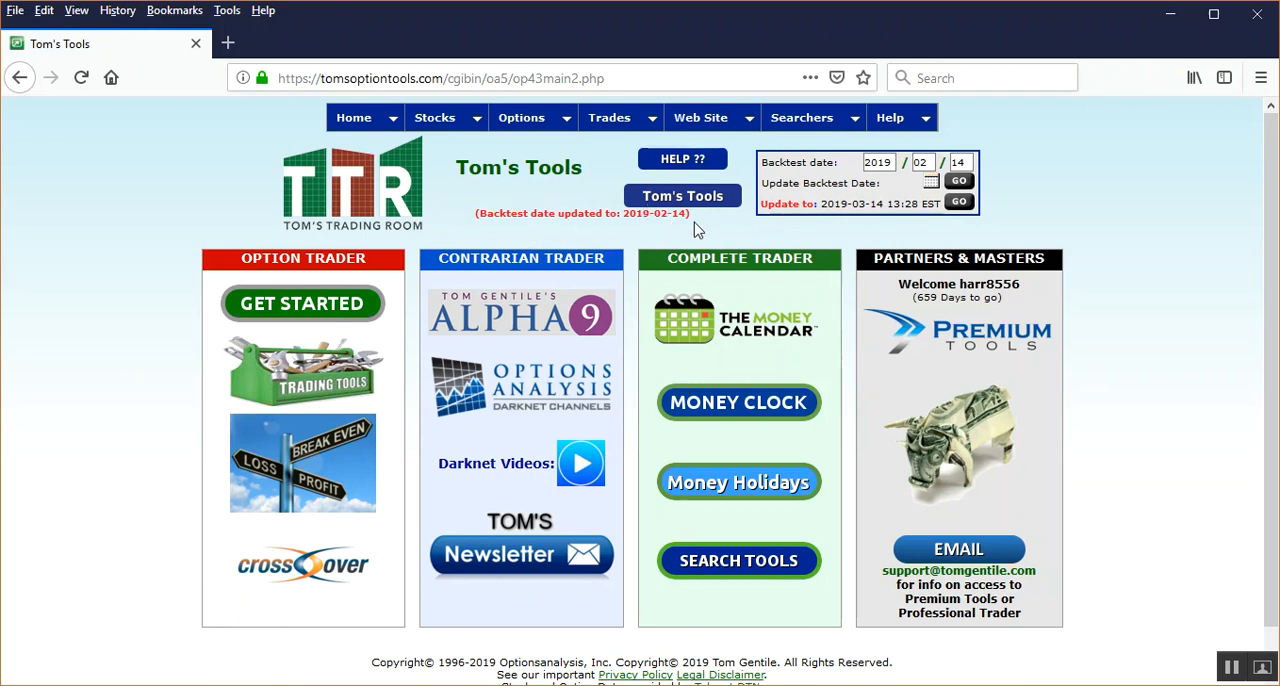
pyautogui.moveTo(610, 118)
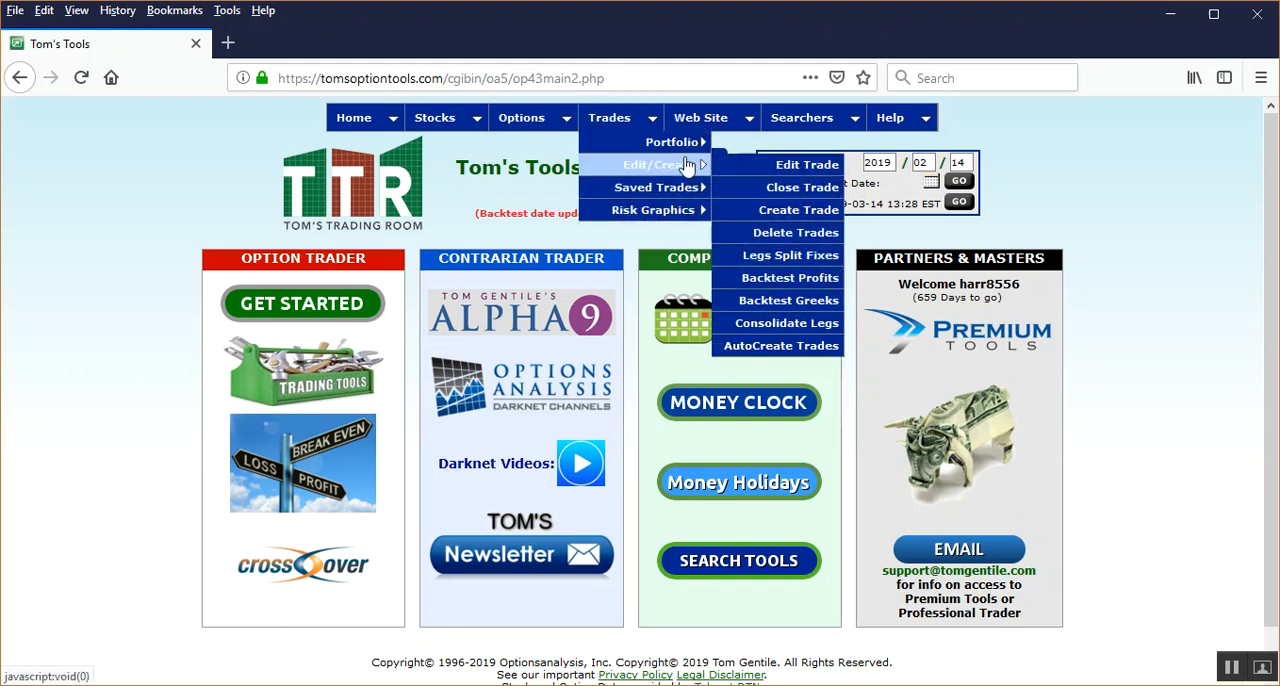
pyautogui.moveTo(780, 210)
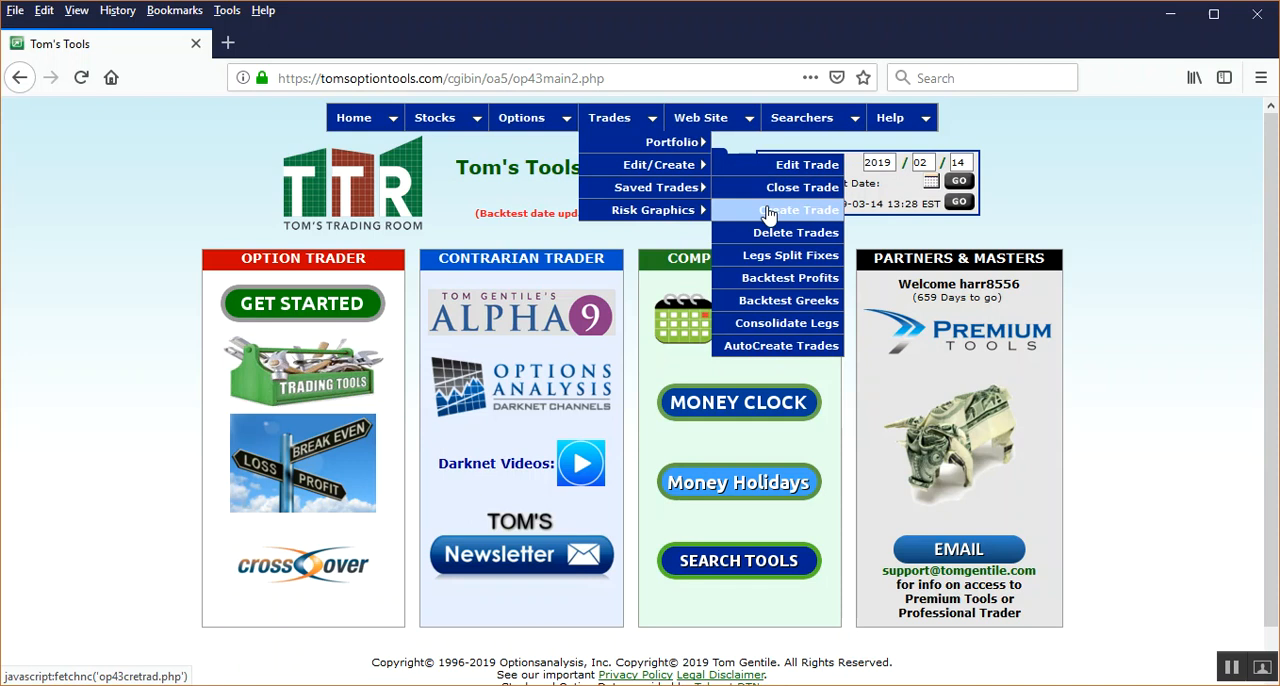
# Choose Create Trade from the Trades Edit/Create menu.
pyautogui.click(806, 209)
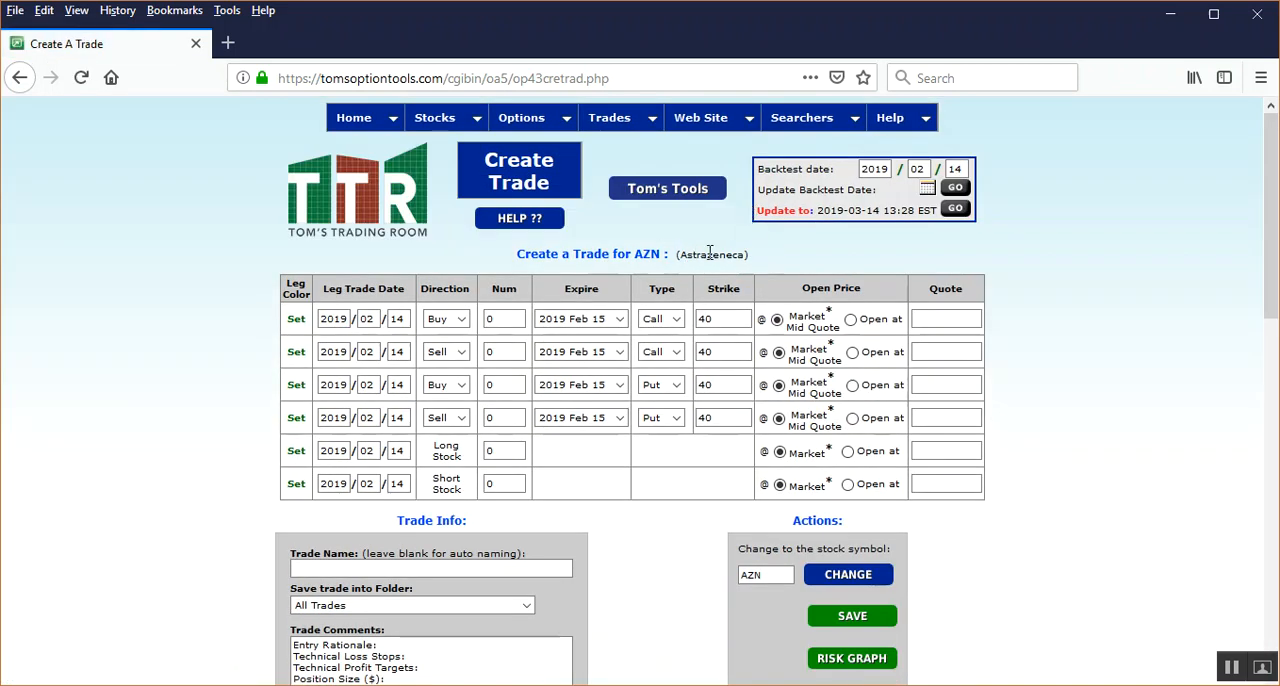
# Change the trade's stock symbol from AZN to AAPL.
pyautogui.click(765, 574)
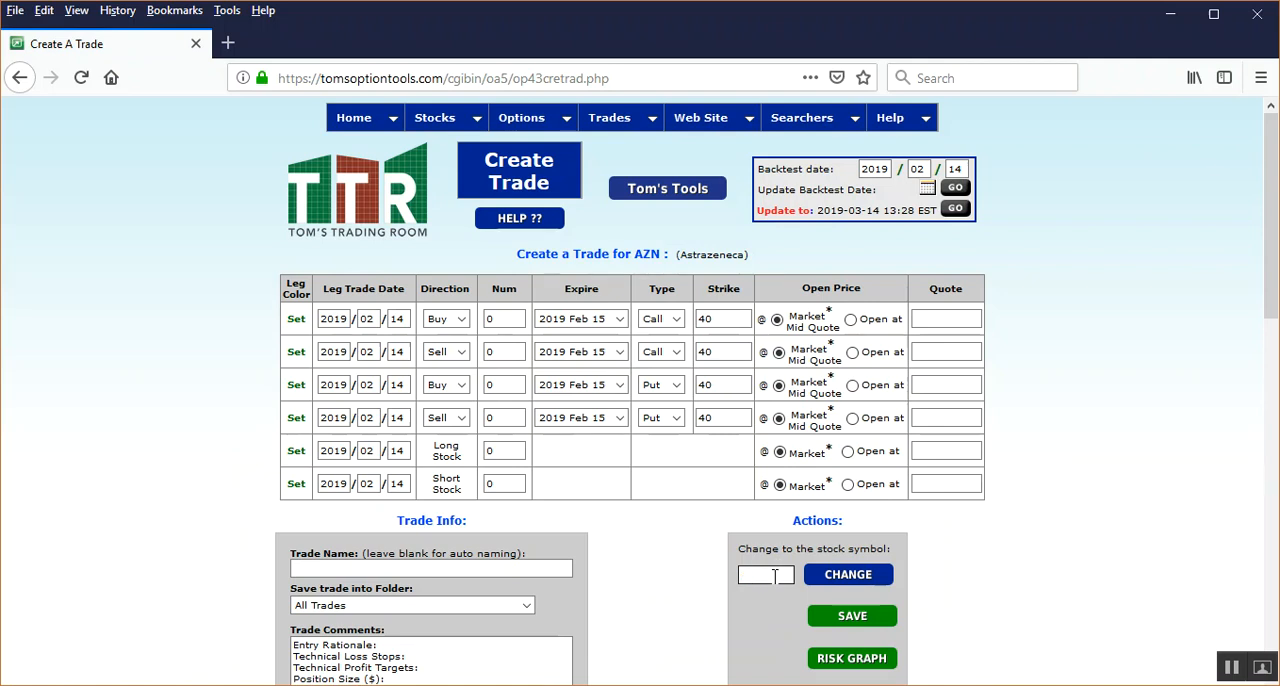
pyautogui.write('aapl')
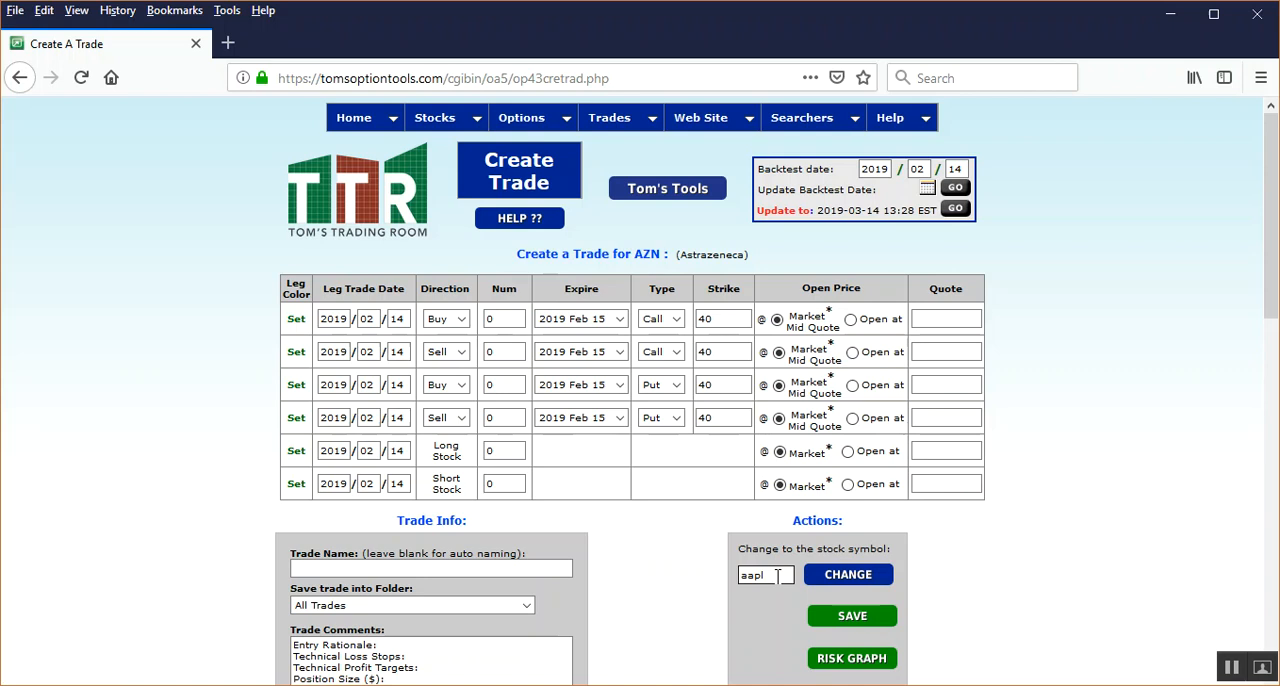
pyautogui.click(848, 574)
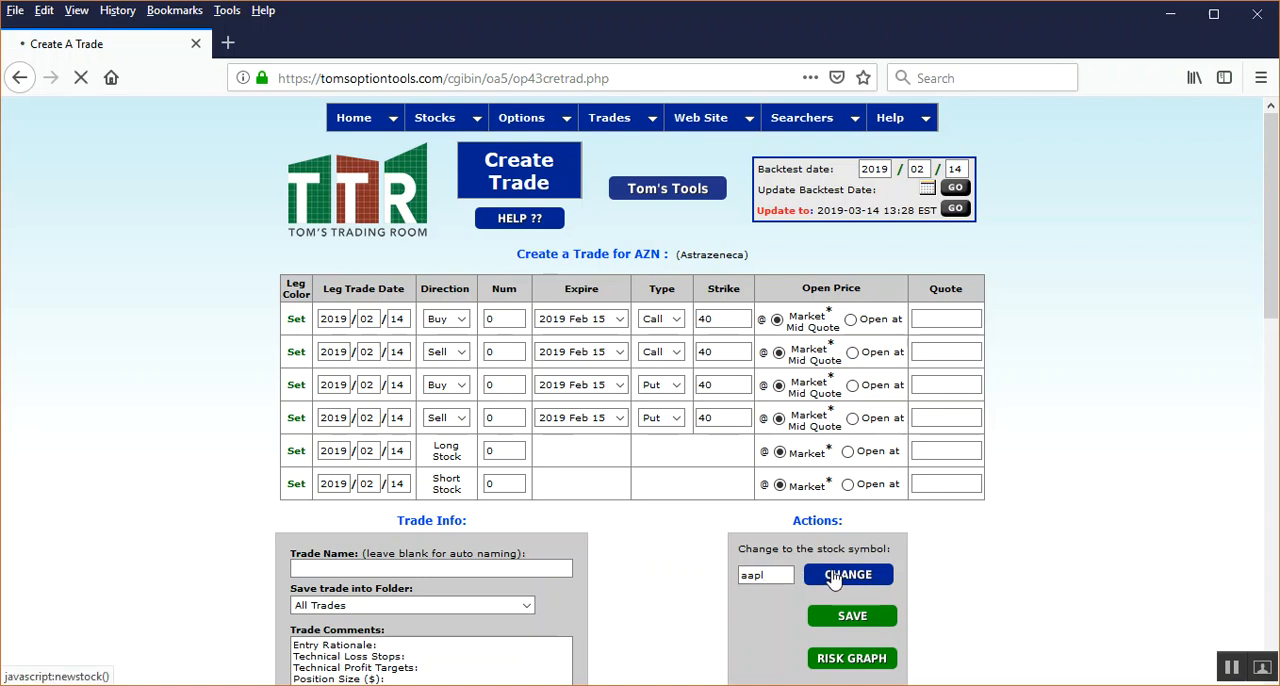
pyautogui.click(847, 574)
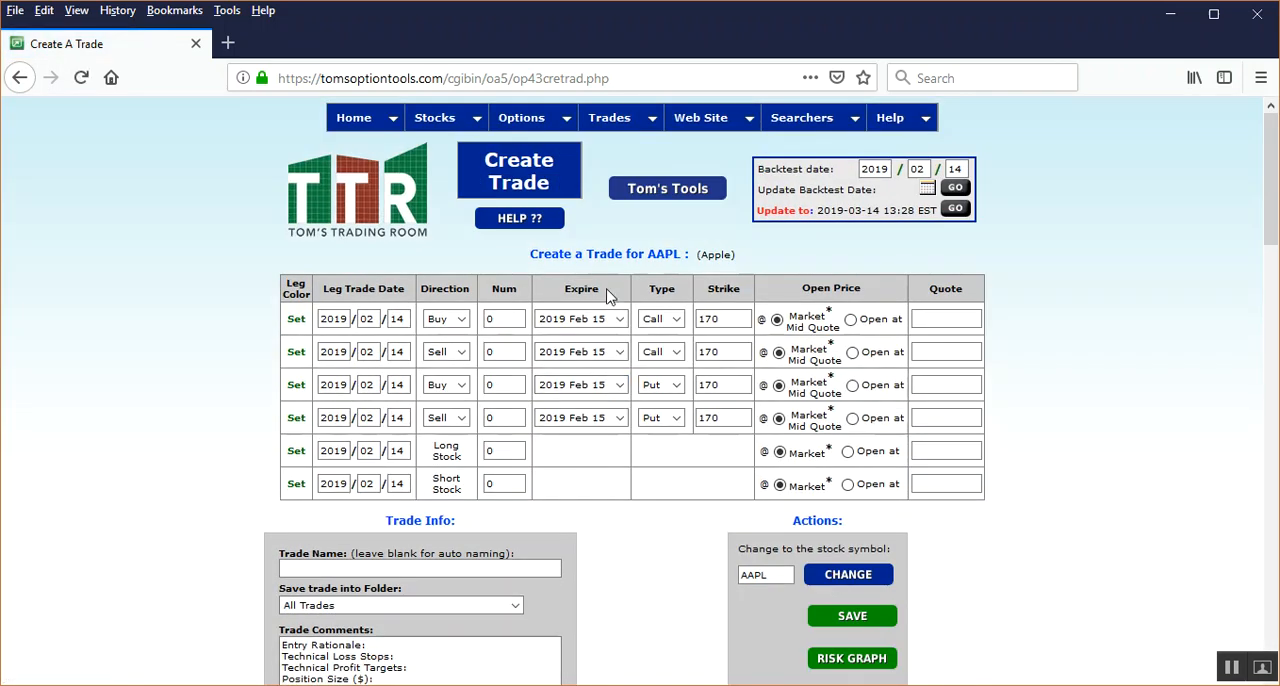
pyautogui.moveTo(550, 460)
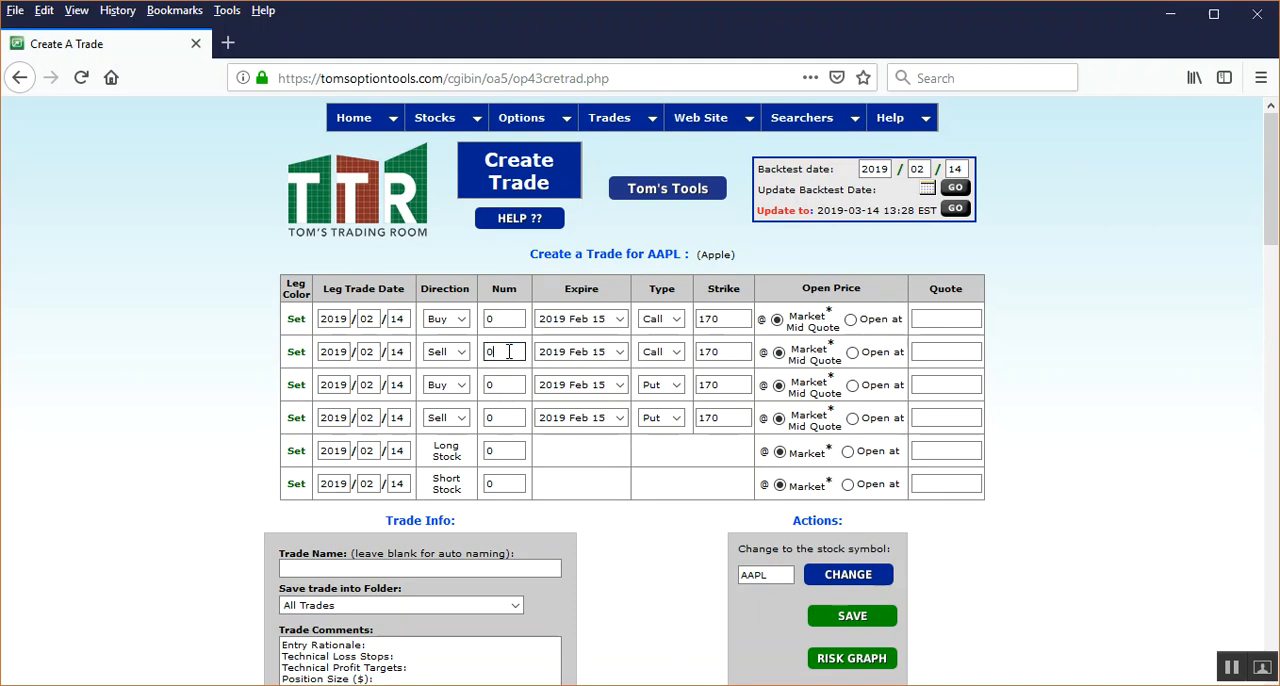
# Set quantity 1 and 2019 Mar 15 expiry on the Sell Call and Sell Put legs.
pyautogui.write('1')
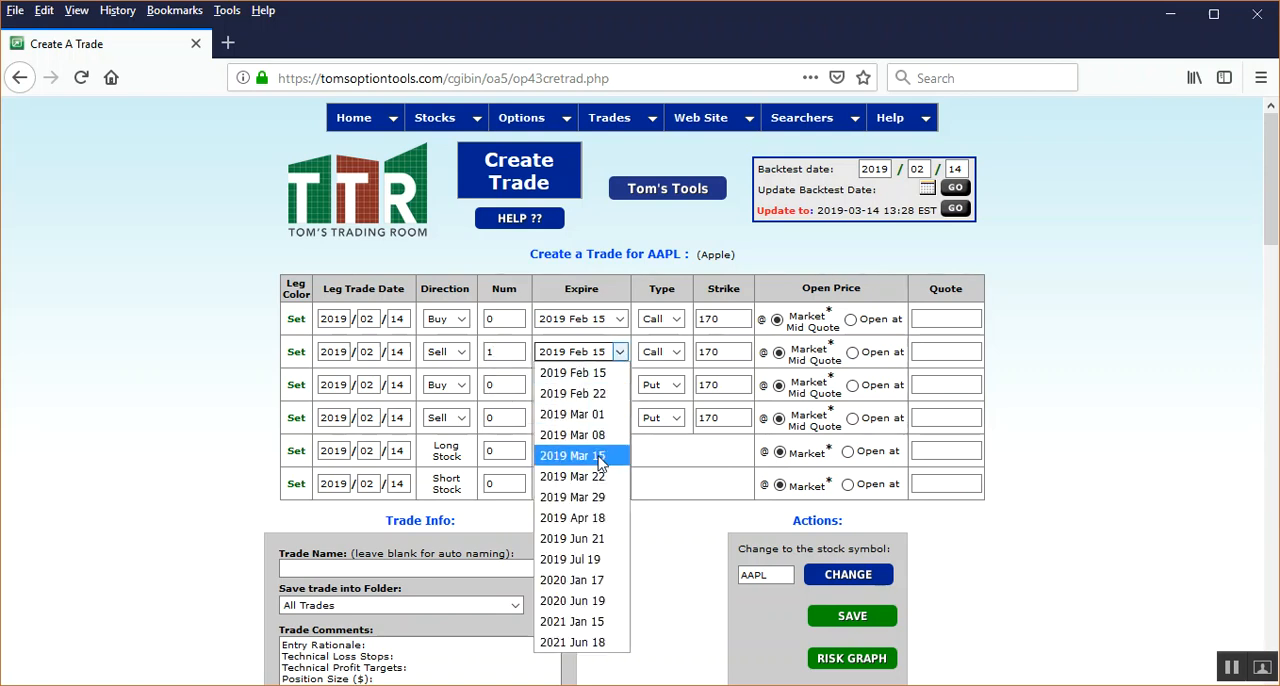
pyautogui.click(572, 455)
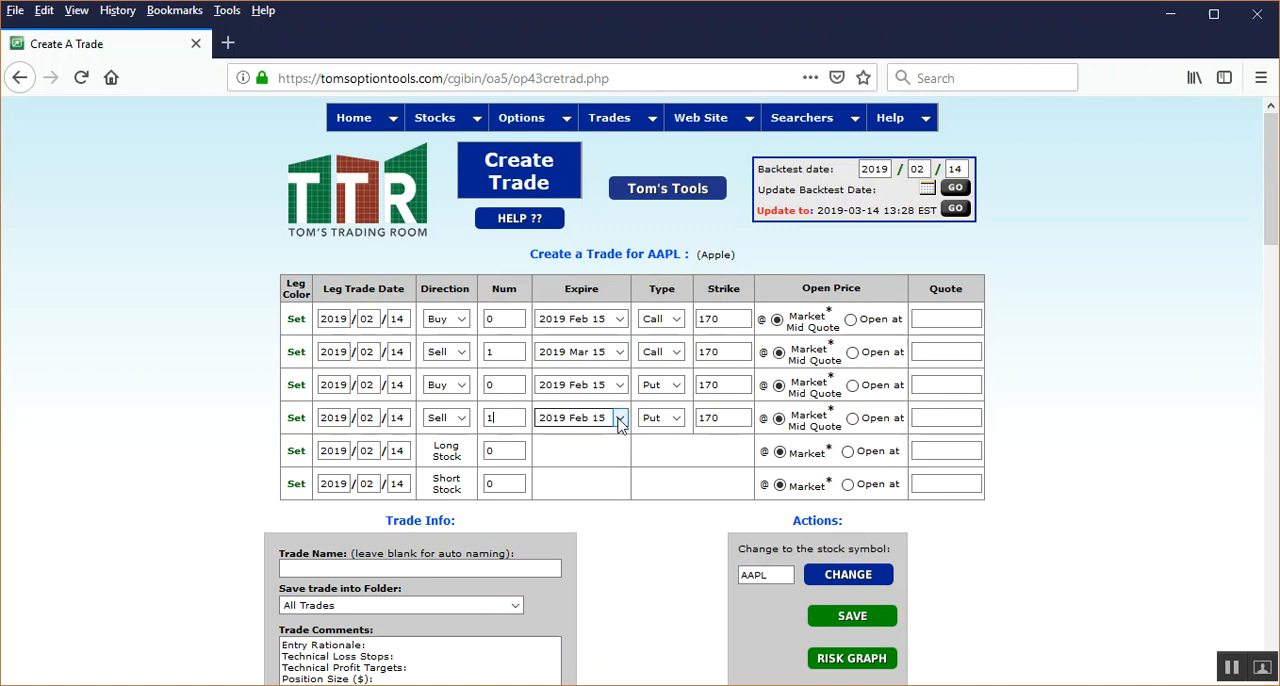
pyautogui.click(618, 417)
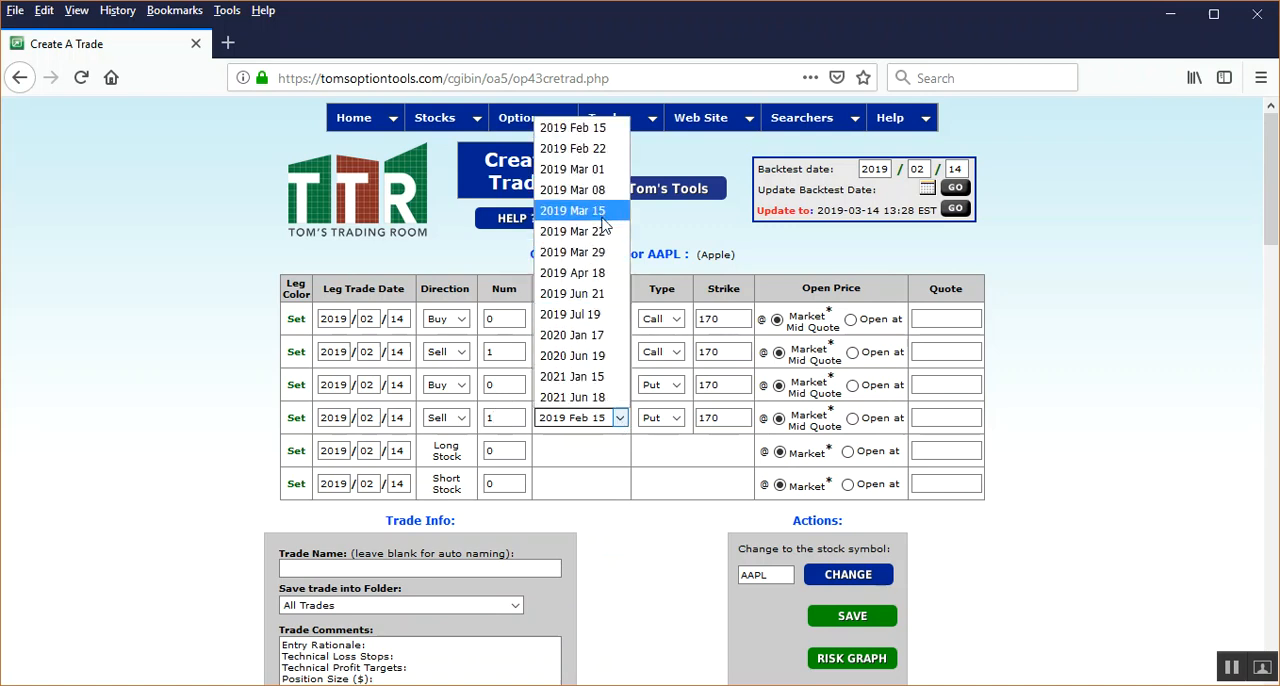
pyautogui.click(572, 210)
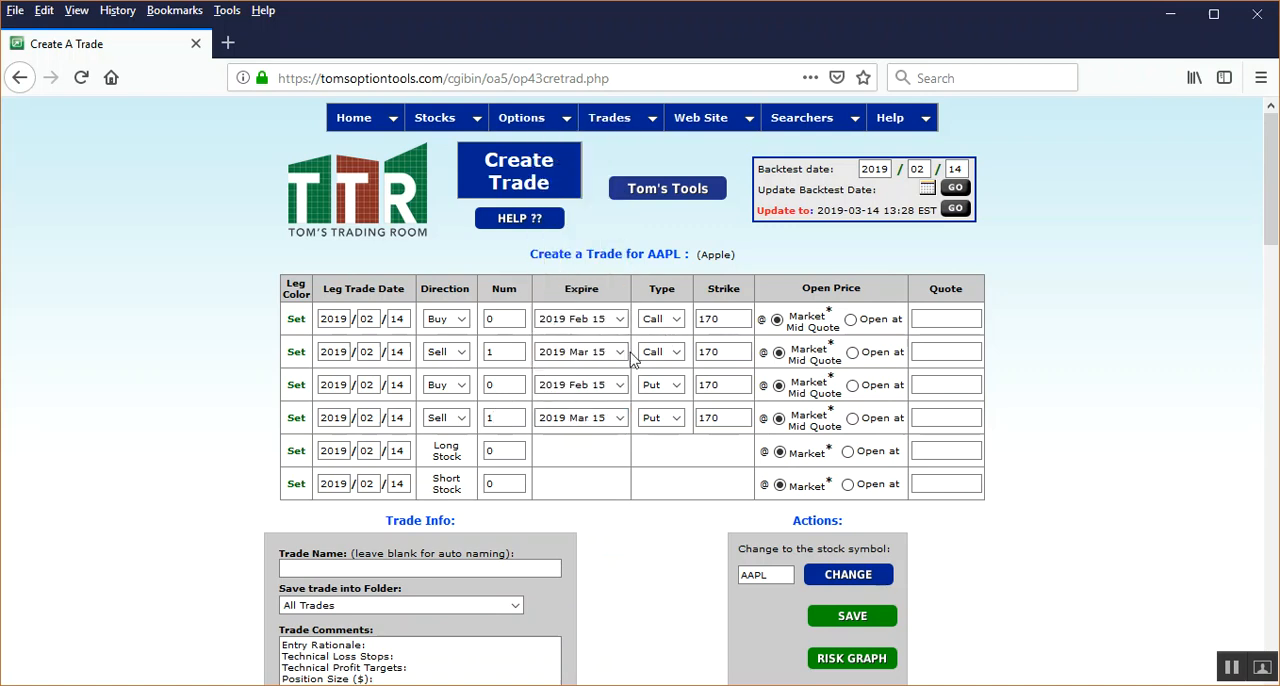
pyautogui.moveTo(750, 347)
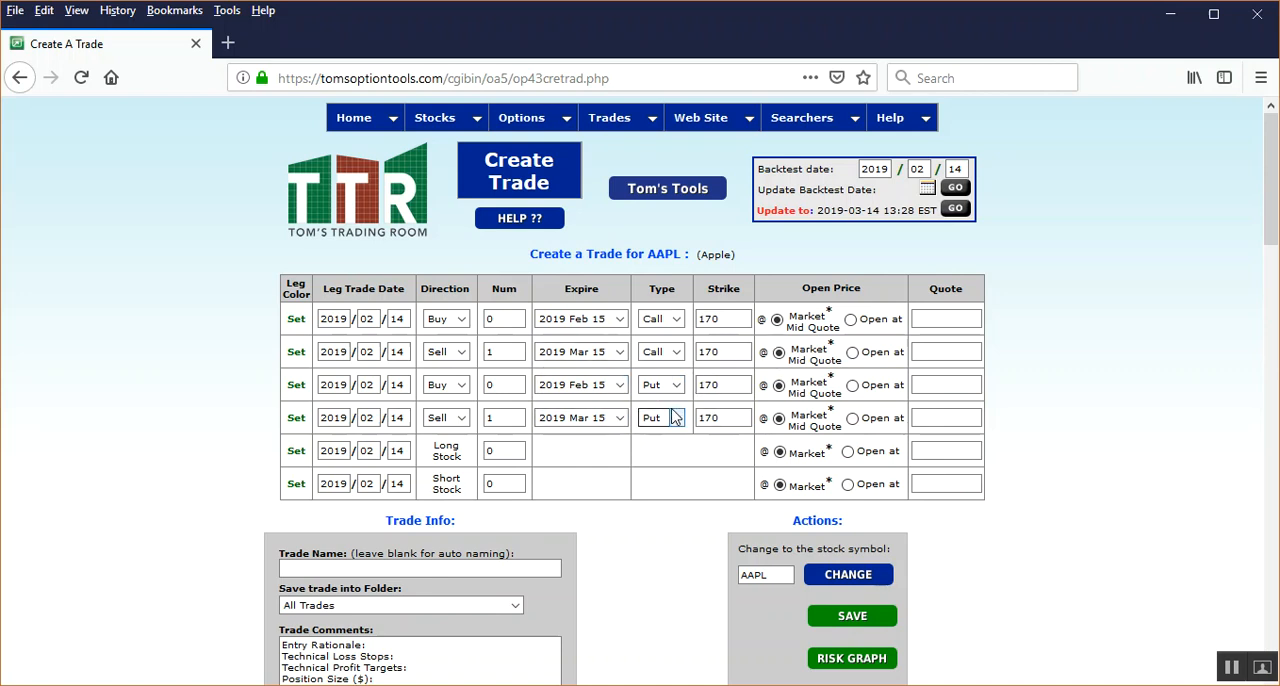
pyautogui.moveTo(723, 490)
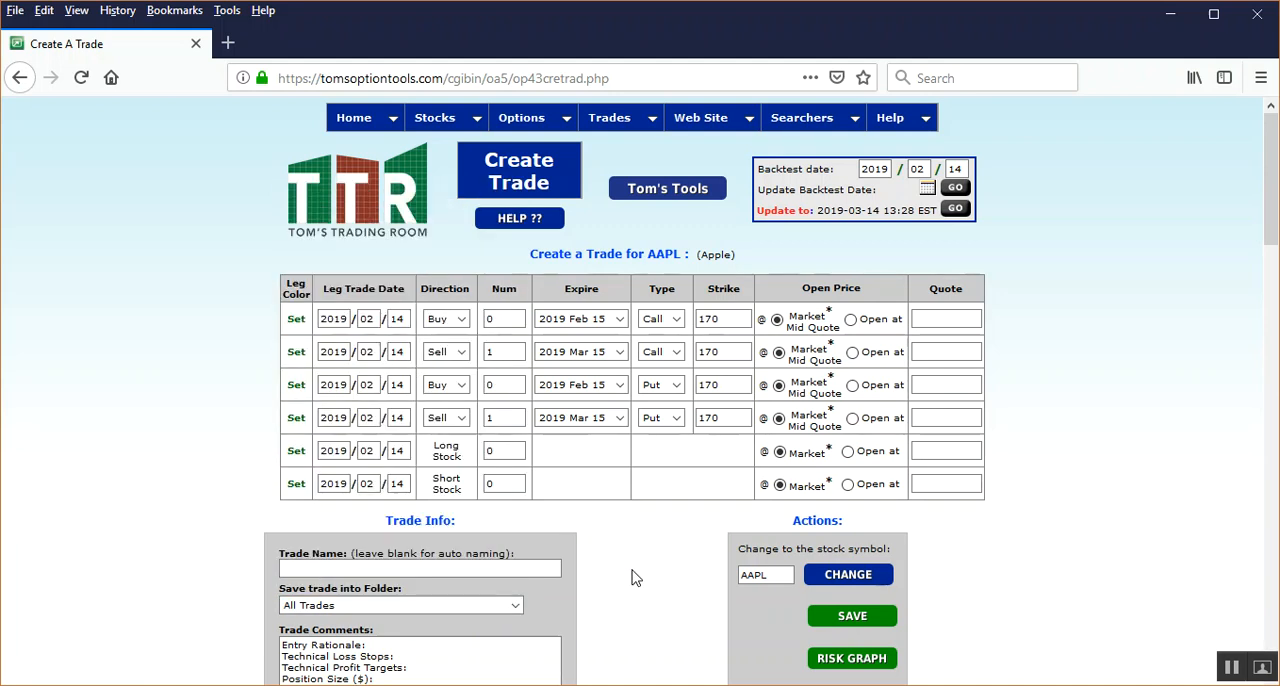
pyautogui.moveTo(812, 642)
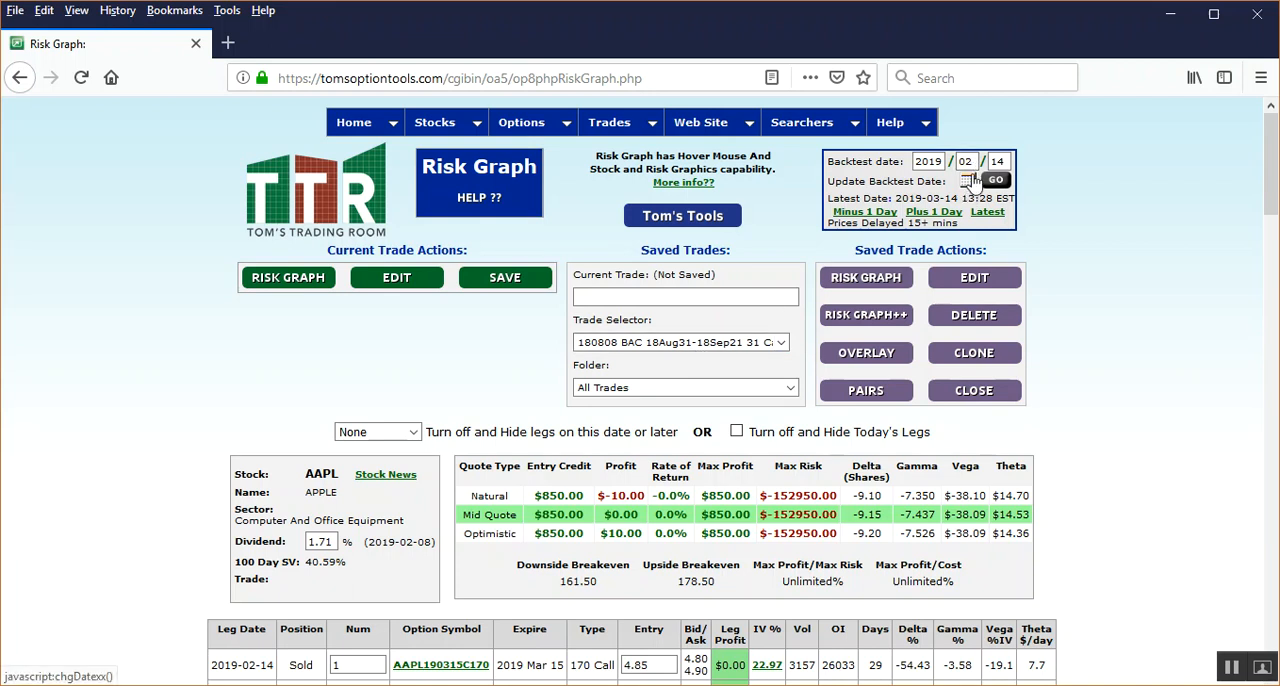
pyautogui.moveTo(180, 445)
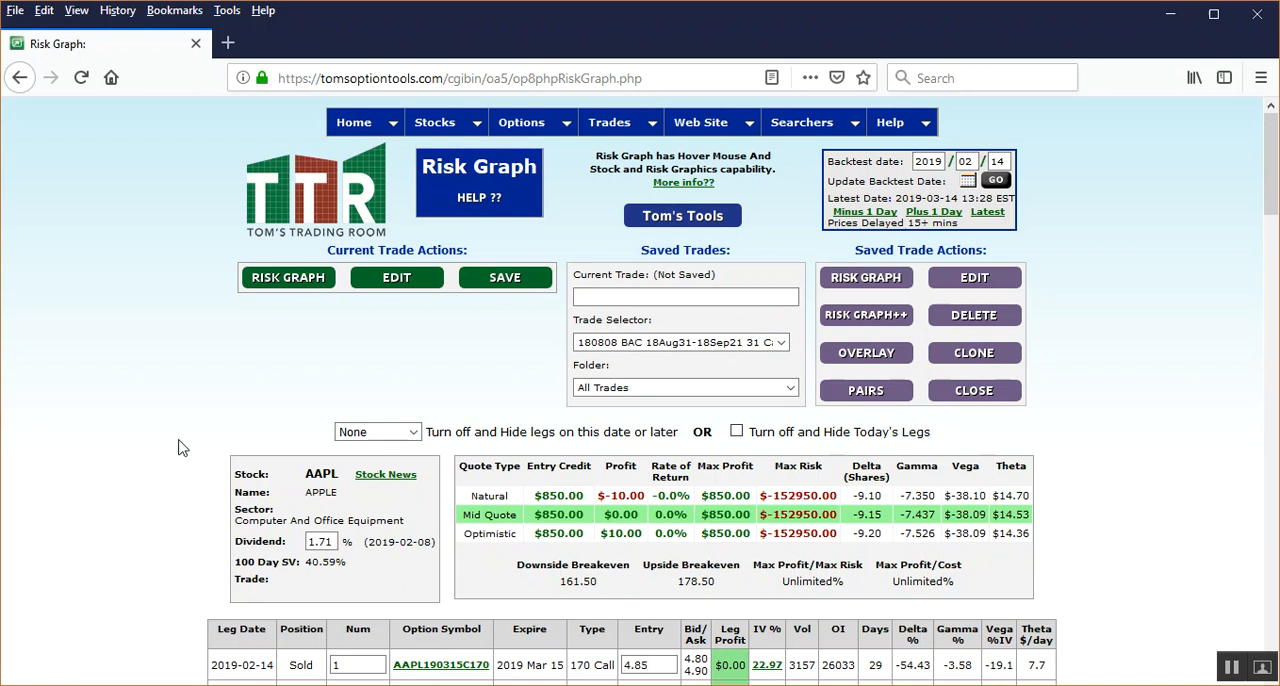
pyautogui.scroll(-3)
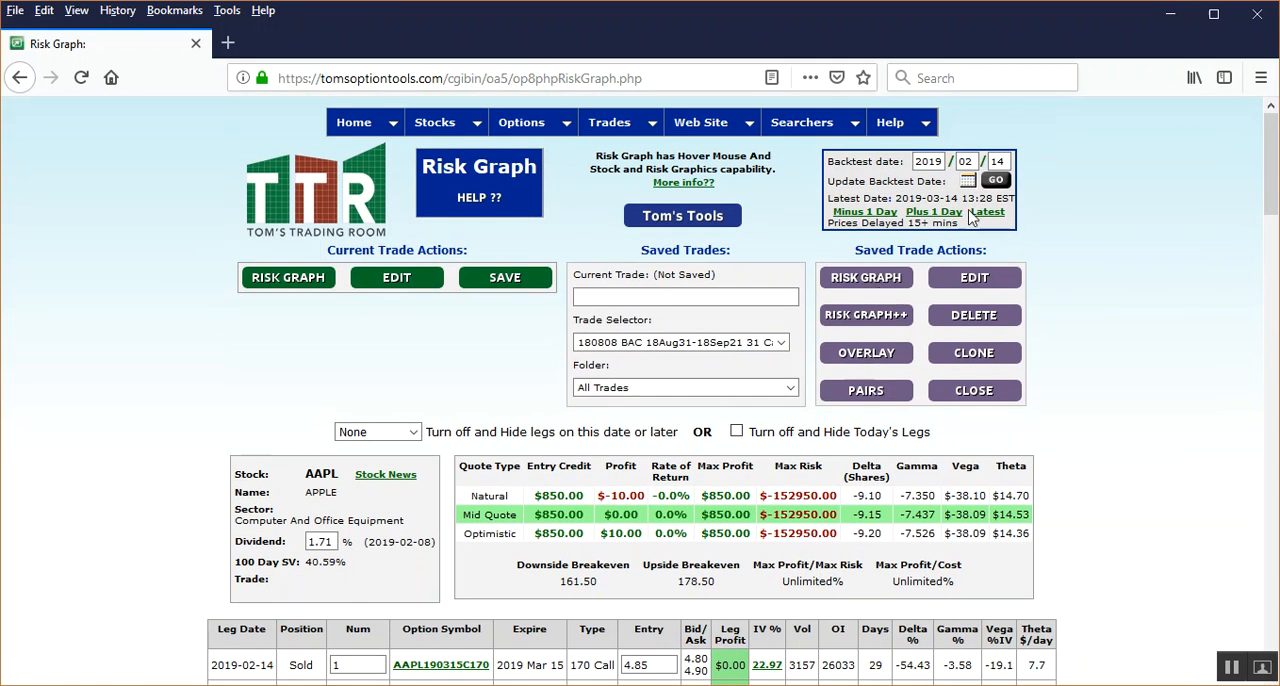
pyautogui.moveTo(934, 211)
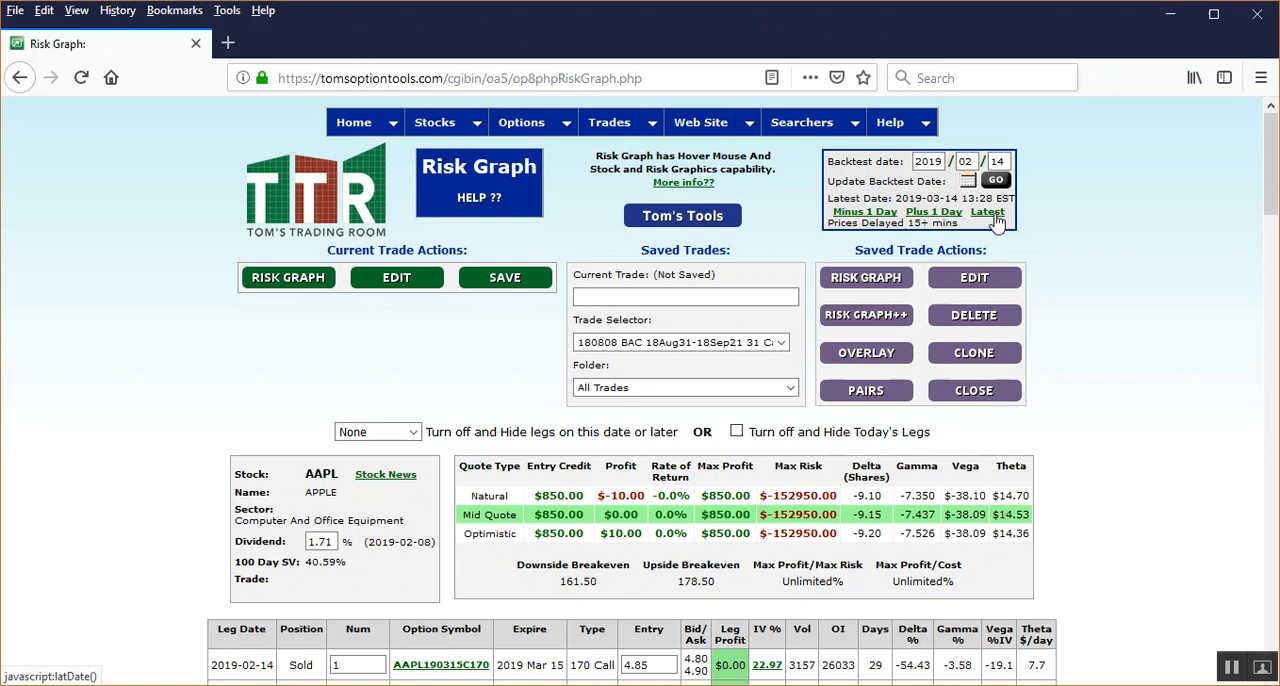
pyautogui.click(987, 211)
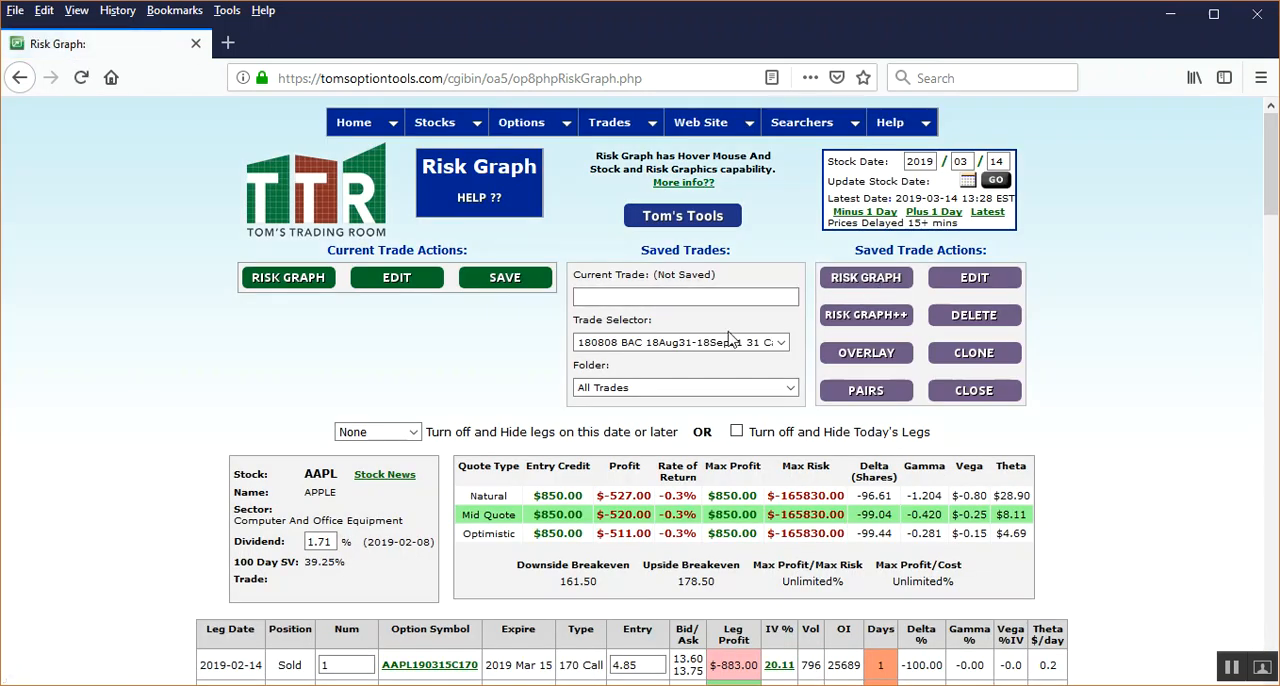
pyautogui.moveTo(1088, 301)
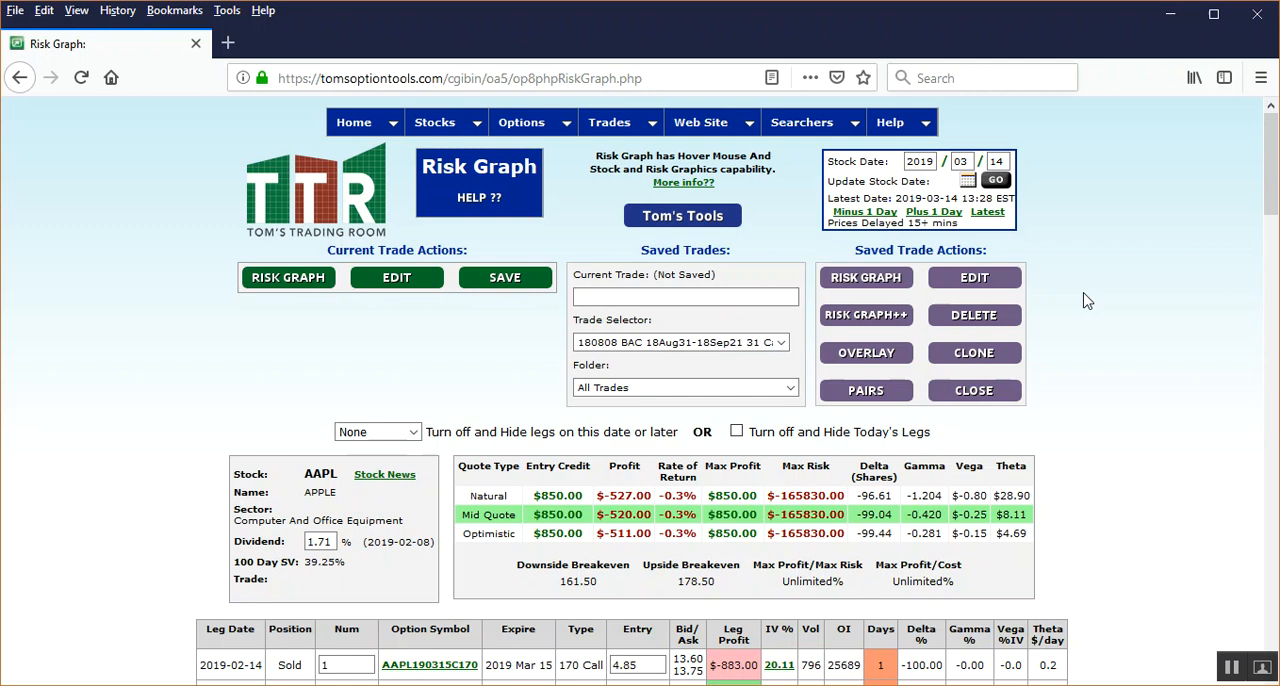
pyautogui.moveTo(596, 316)
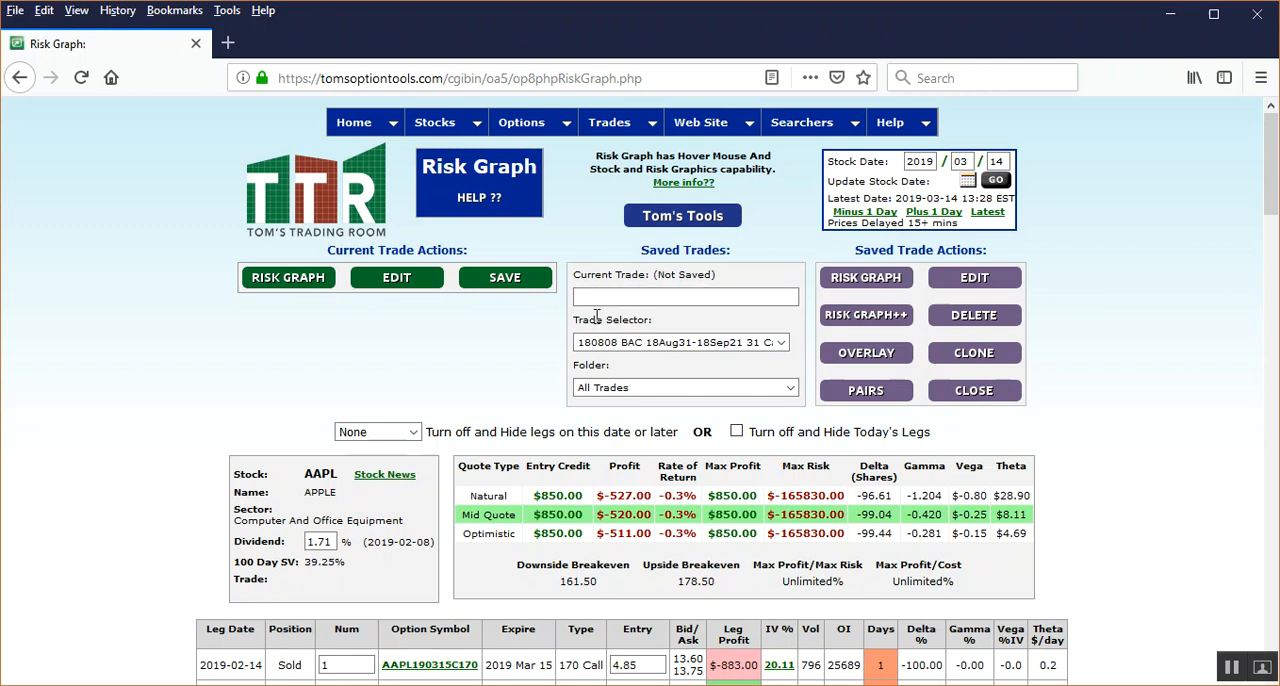
pyautogui.moveTo(478, 351)
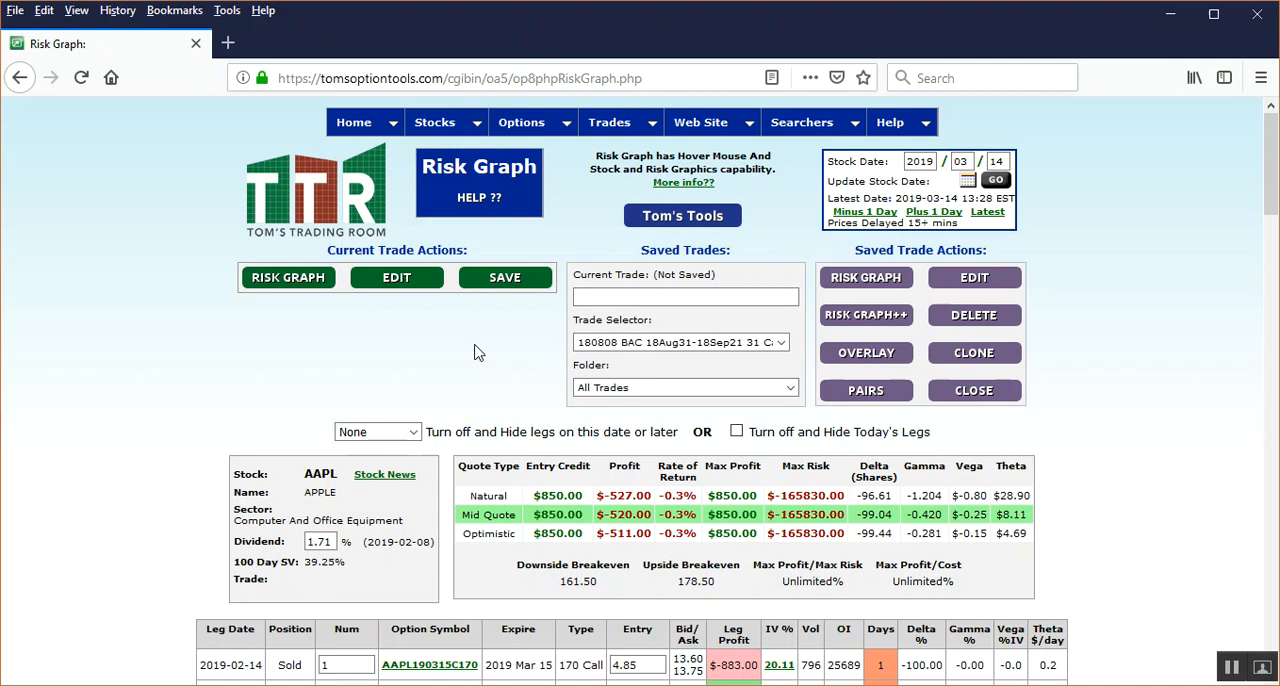
pyautogui.moveTo(545, 188)
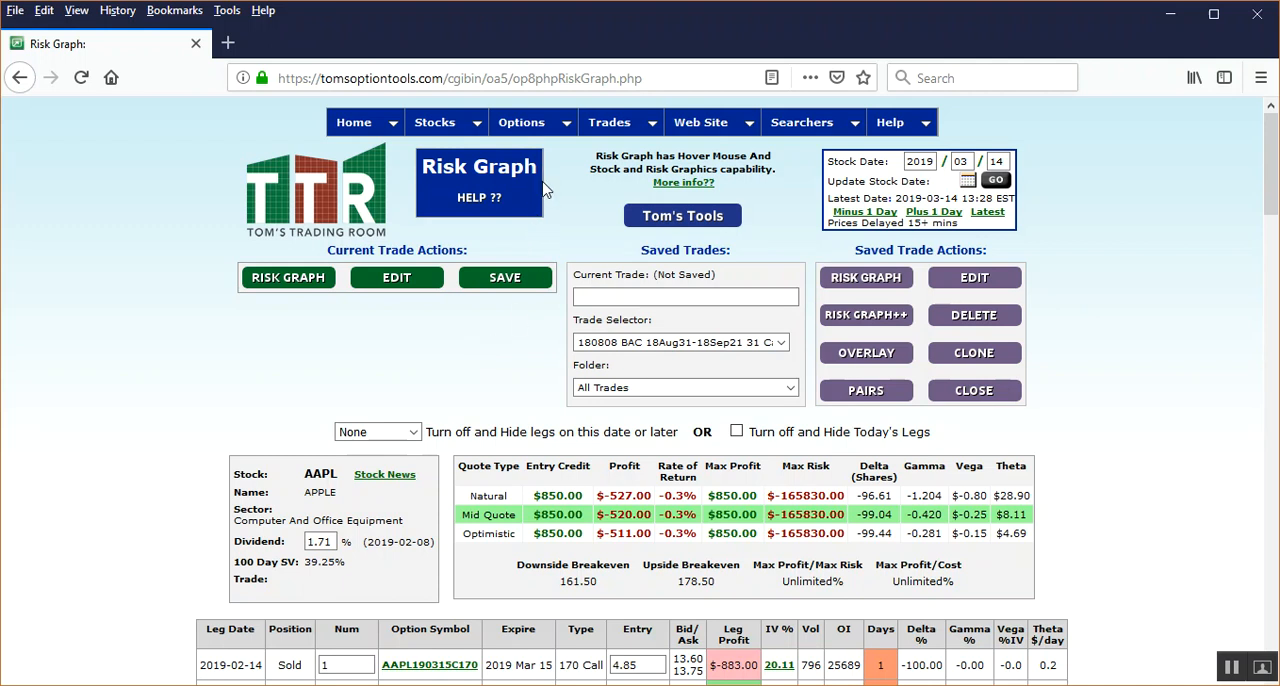
pyautogui.moveTo(968, 220)
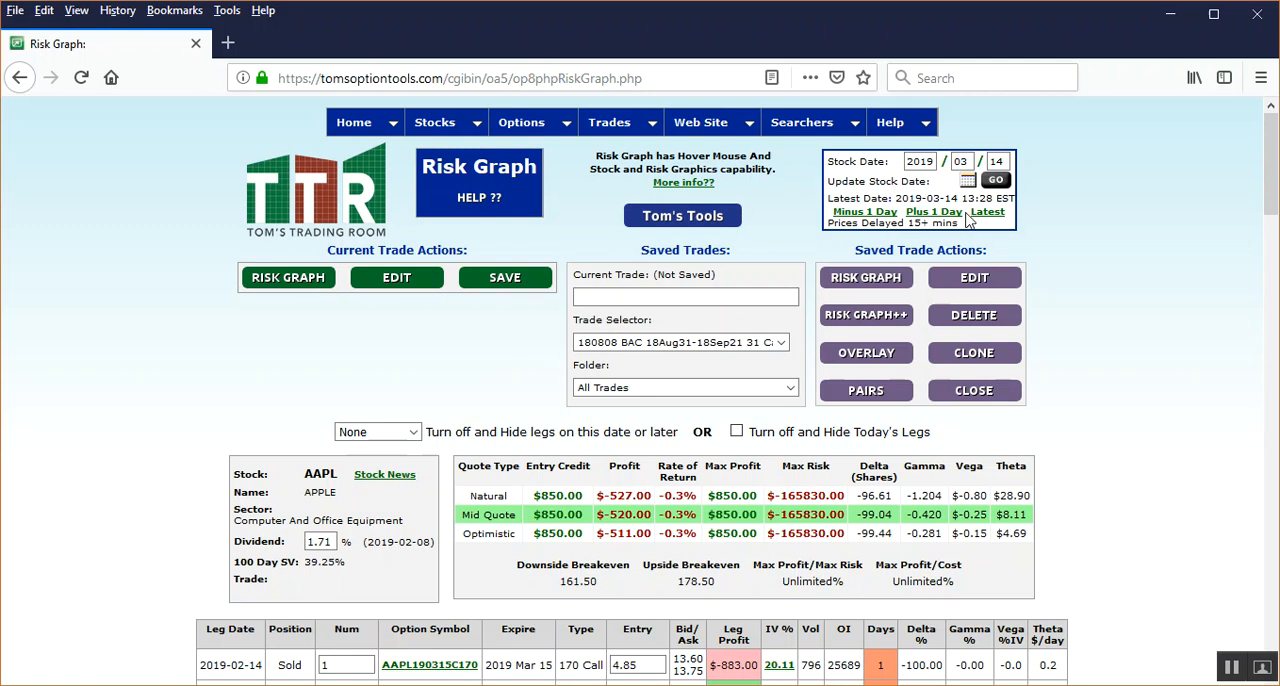
pyautogui.moveTo(989, 212)
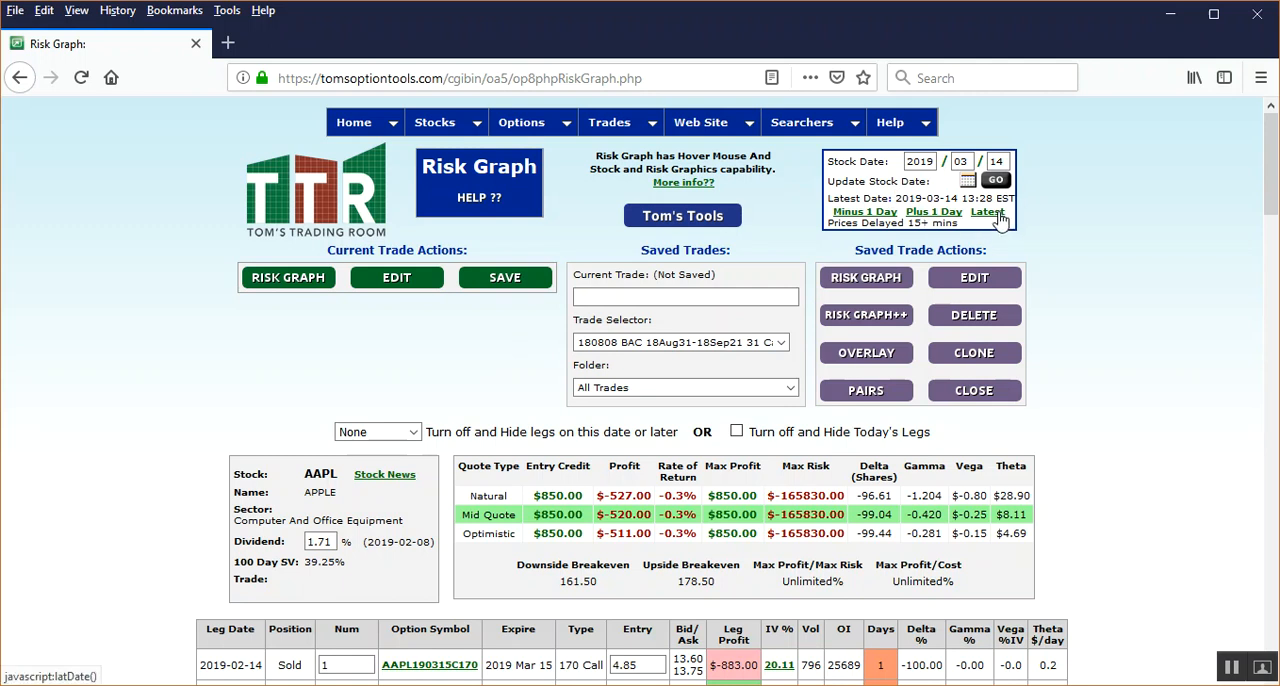
pyautogui.moveTo(810, 328)
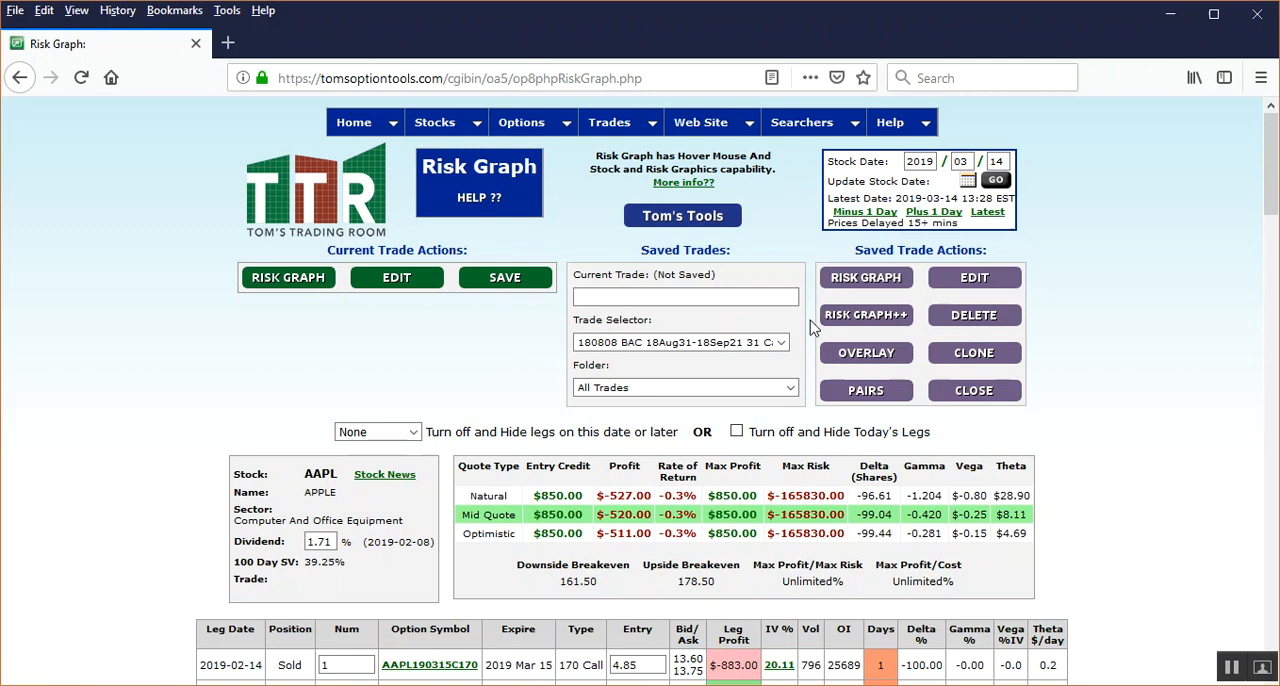
pyautogui.scroll(-3)
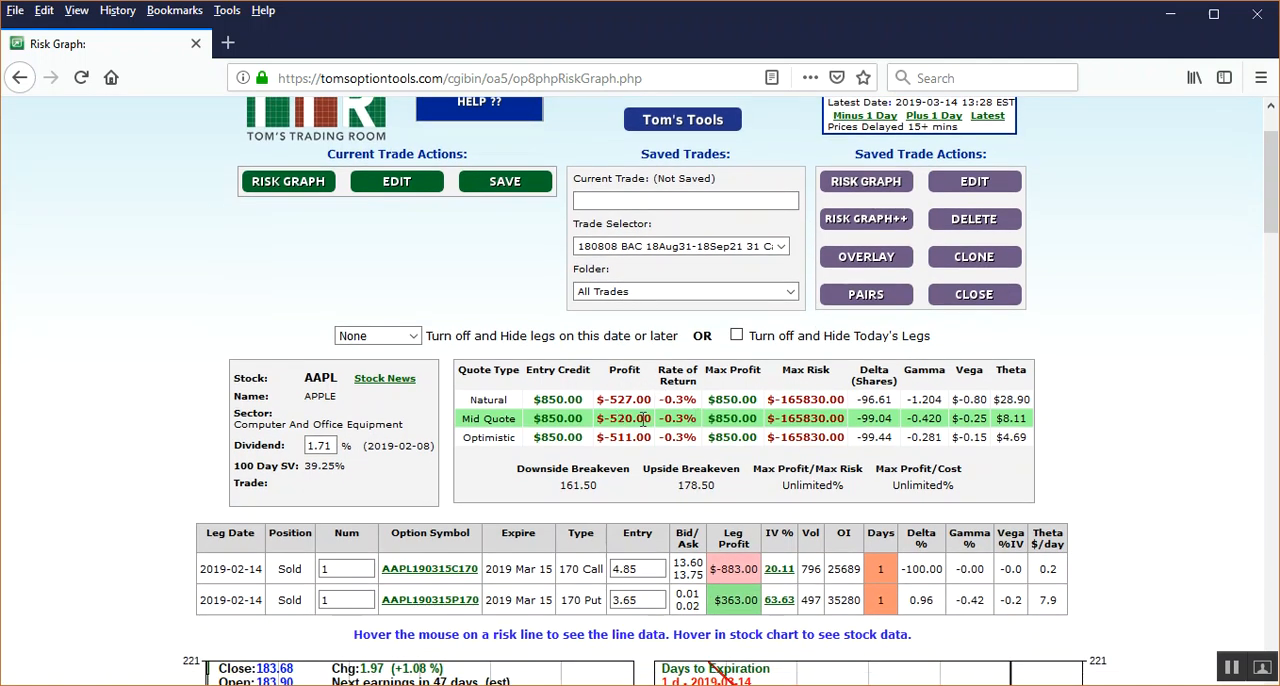
pyautogui.scroll(3)
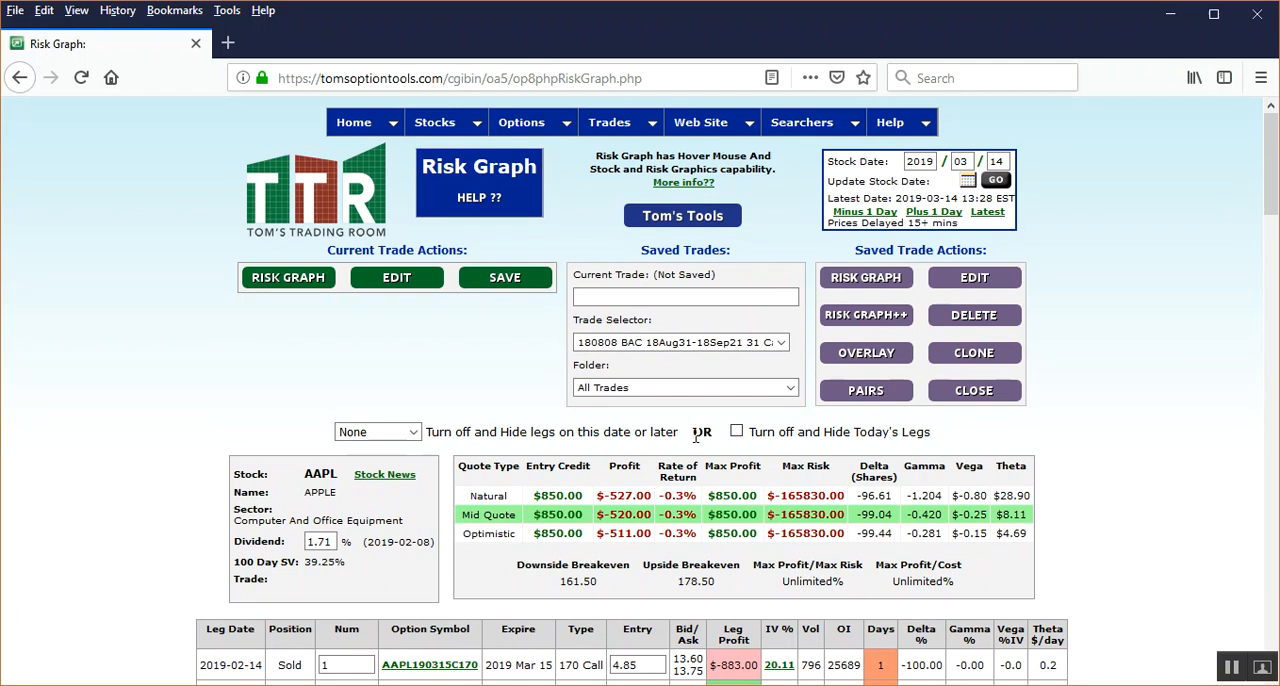
pyautogui.moveTo(635, 387)
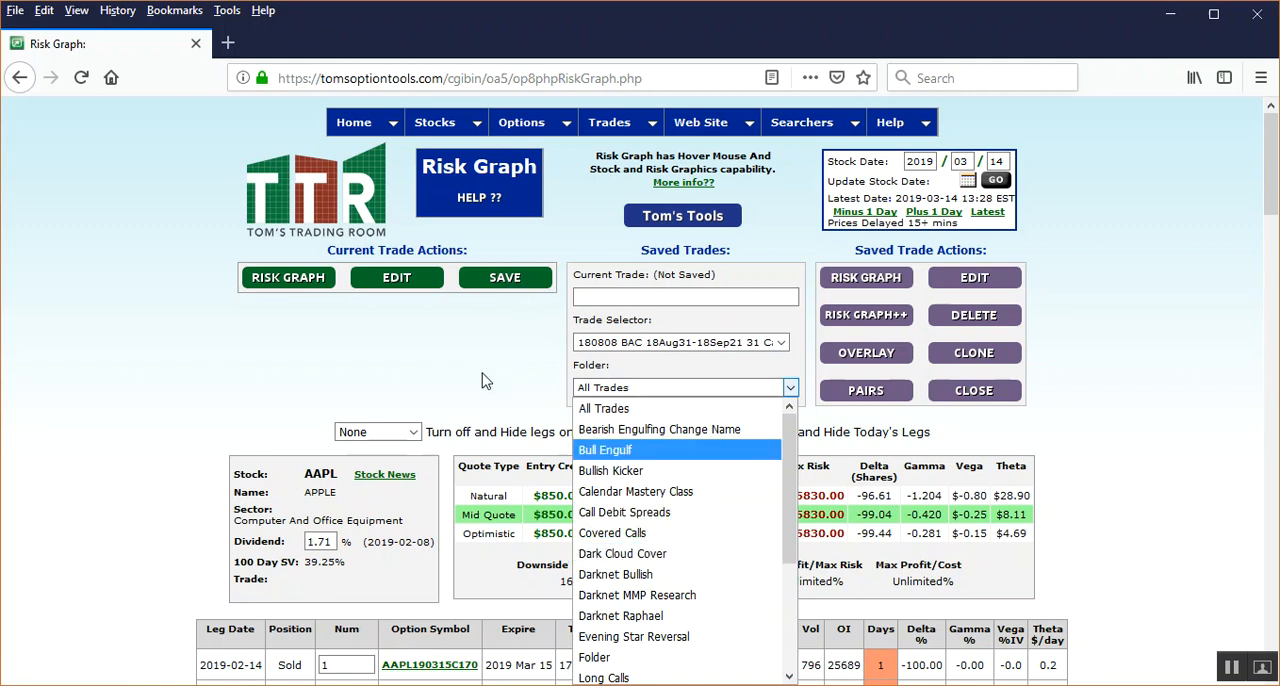
pyautogui.moveTo(458, 374)
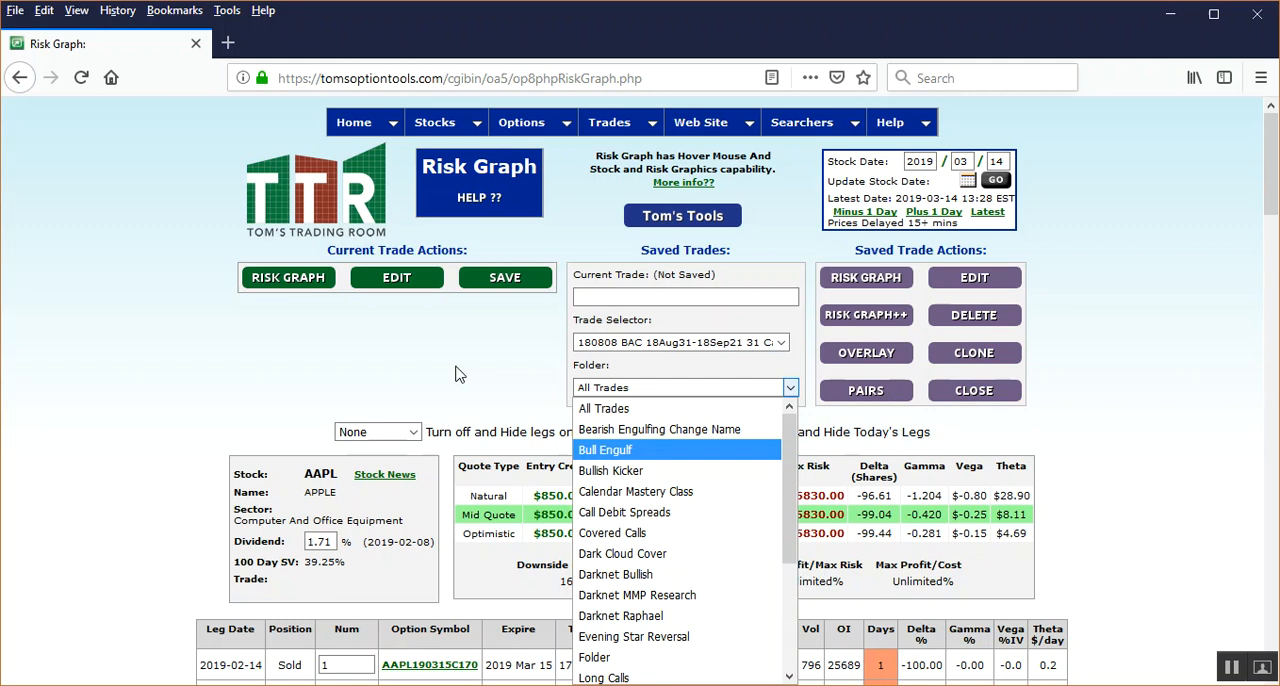
pyautogui.moveTo(490, 379)
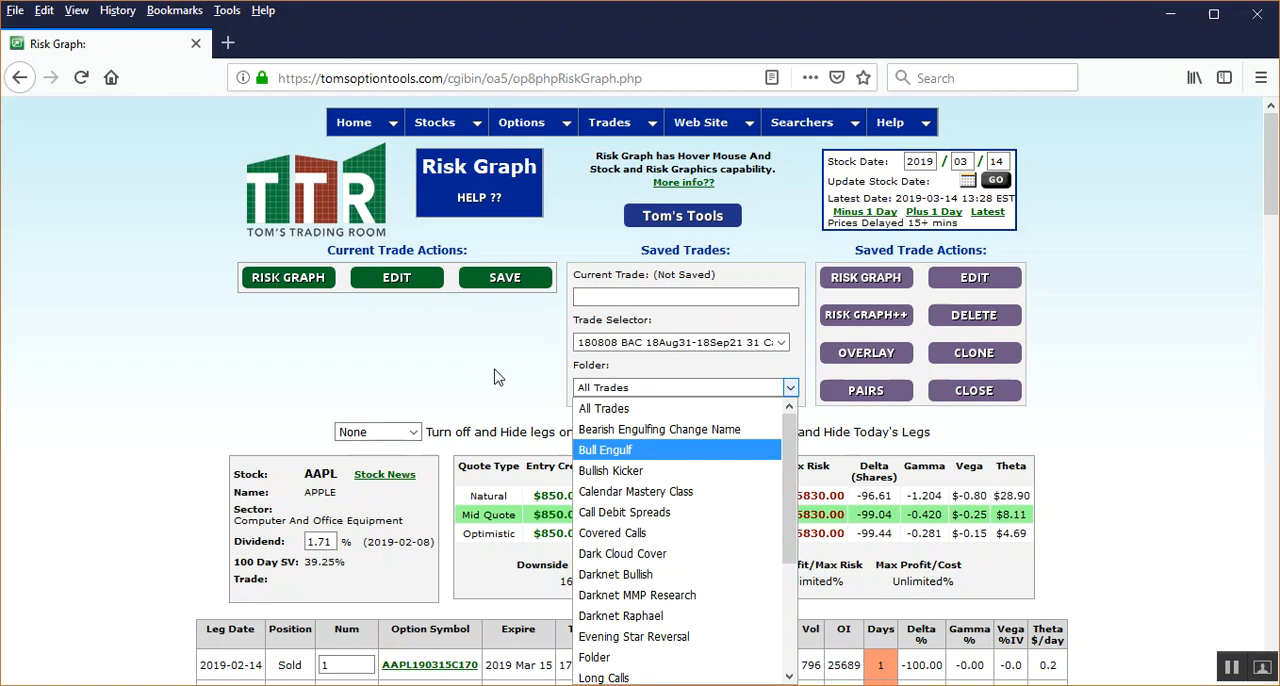
pyautogui.moveTo(763, 216)
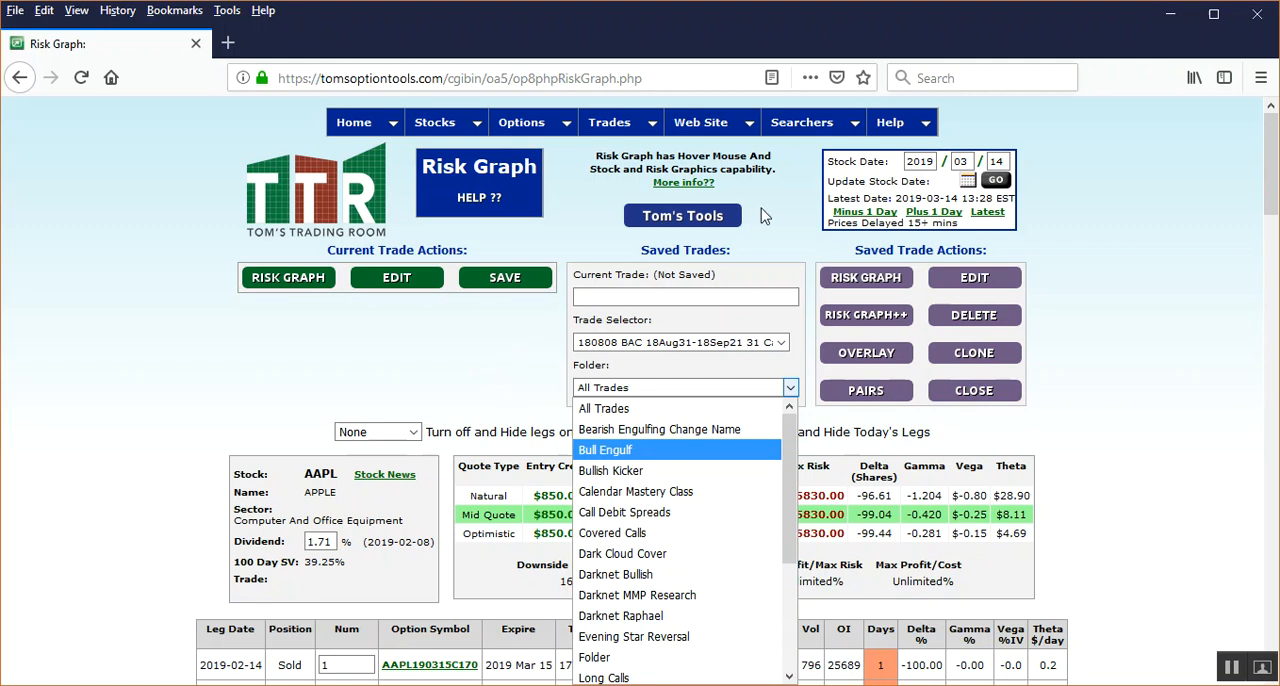
# Bring up the site's help options menu.
pyautogui.click(889, 122)
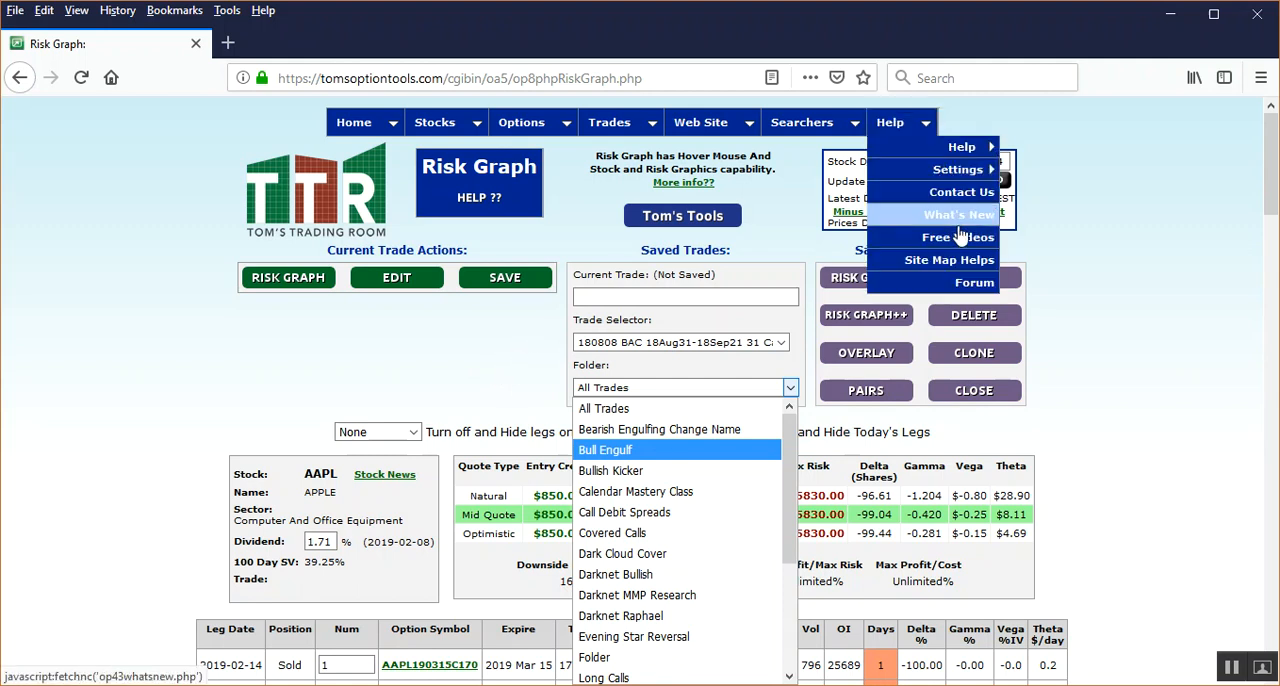
# Go via Free Videos and Tom's Tools home to the Options Analysis Darknet Channels page.
pyautogui.click(956, 237)
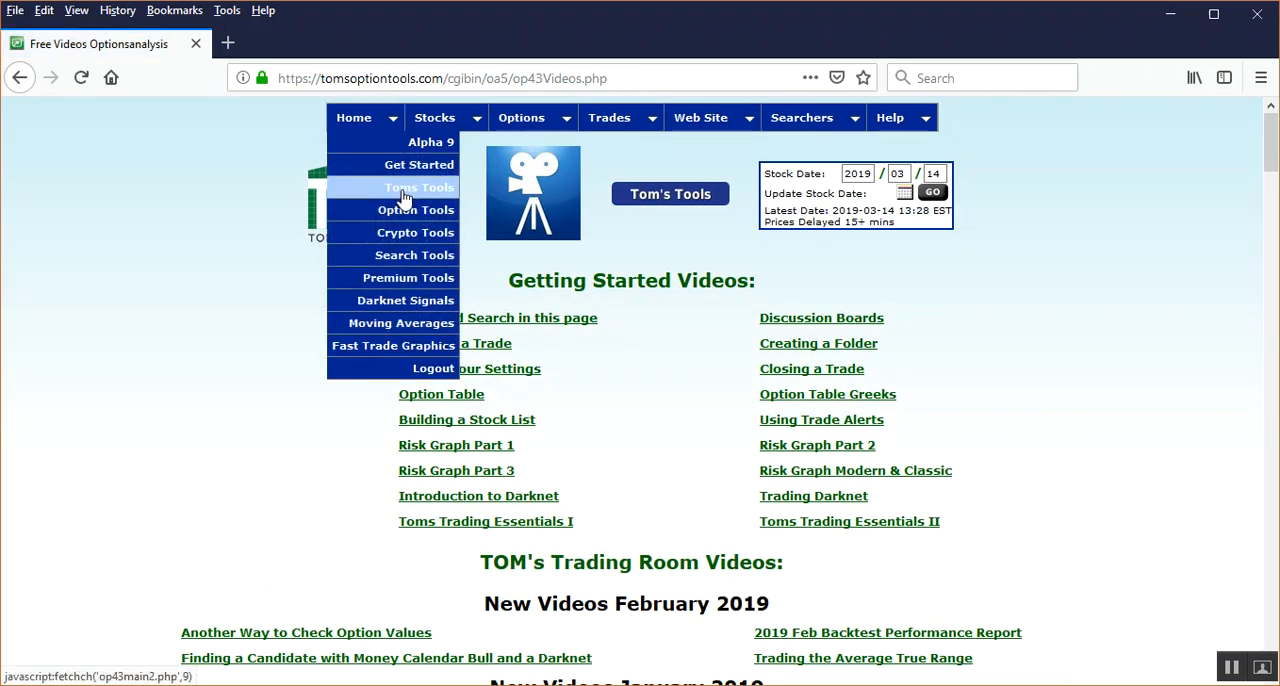
pyautogui.click(418, 187)
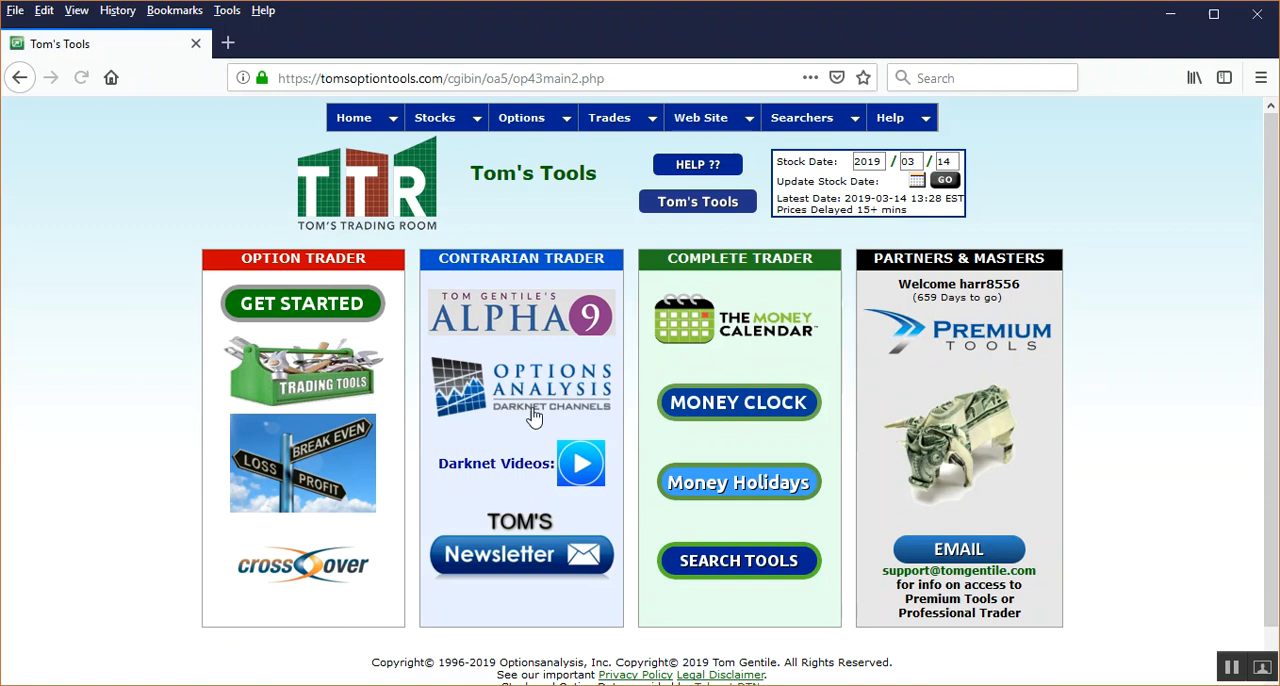
pyautogui.click(520, 388)
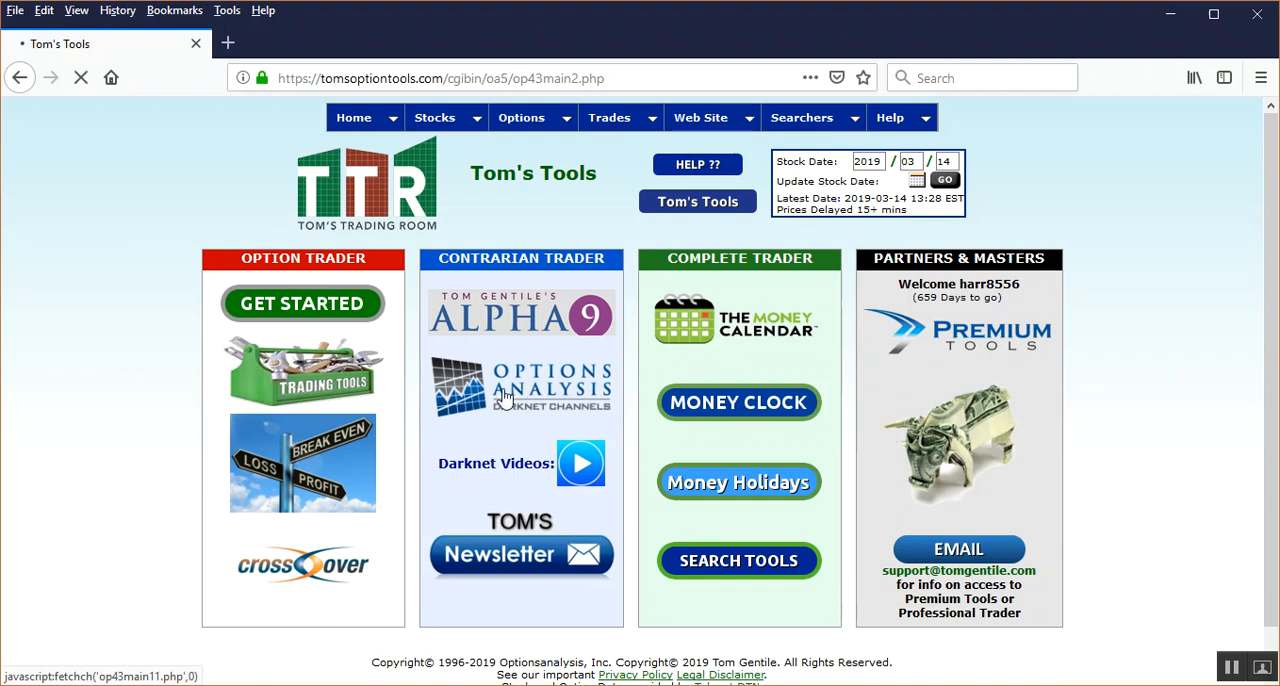
pyautogui.click(520, 388)
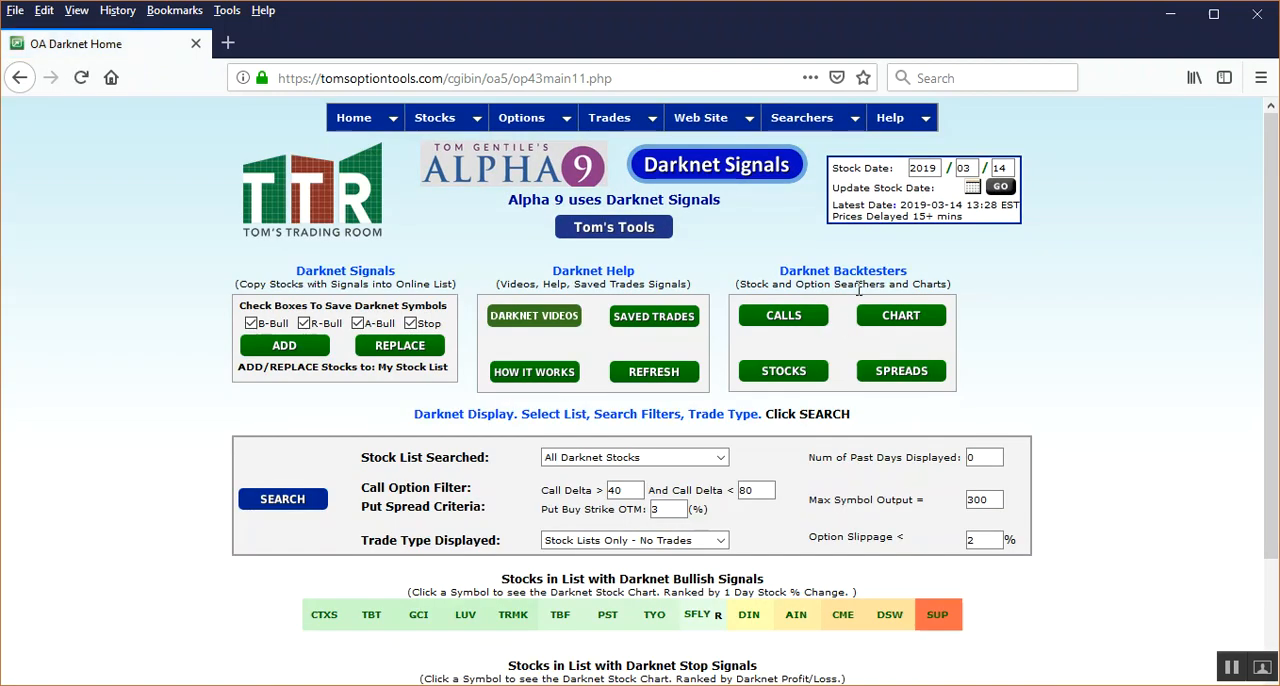
pyautogui.moveTo(785, 393)
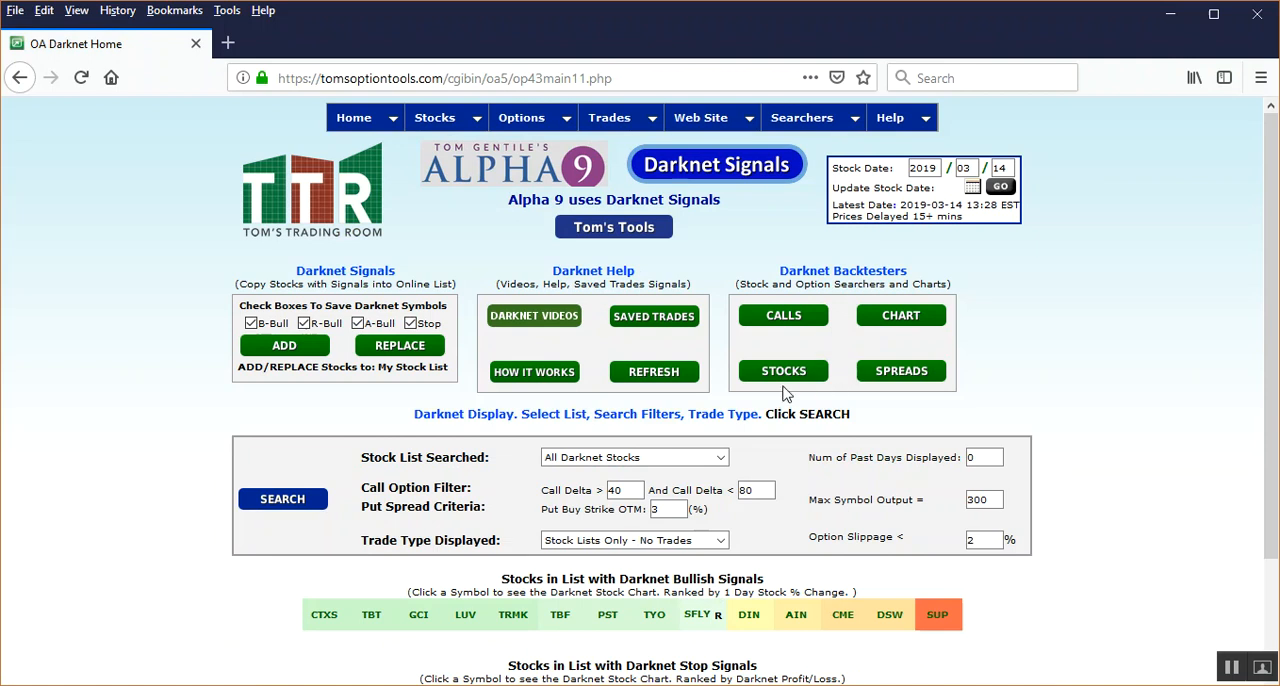
pyautogui.moveTo(845, 318)
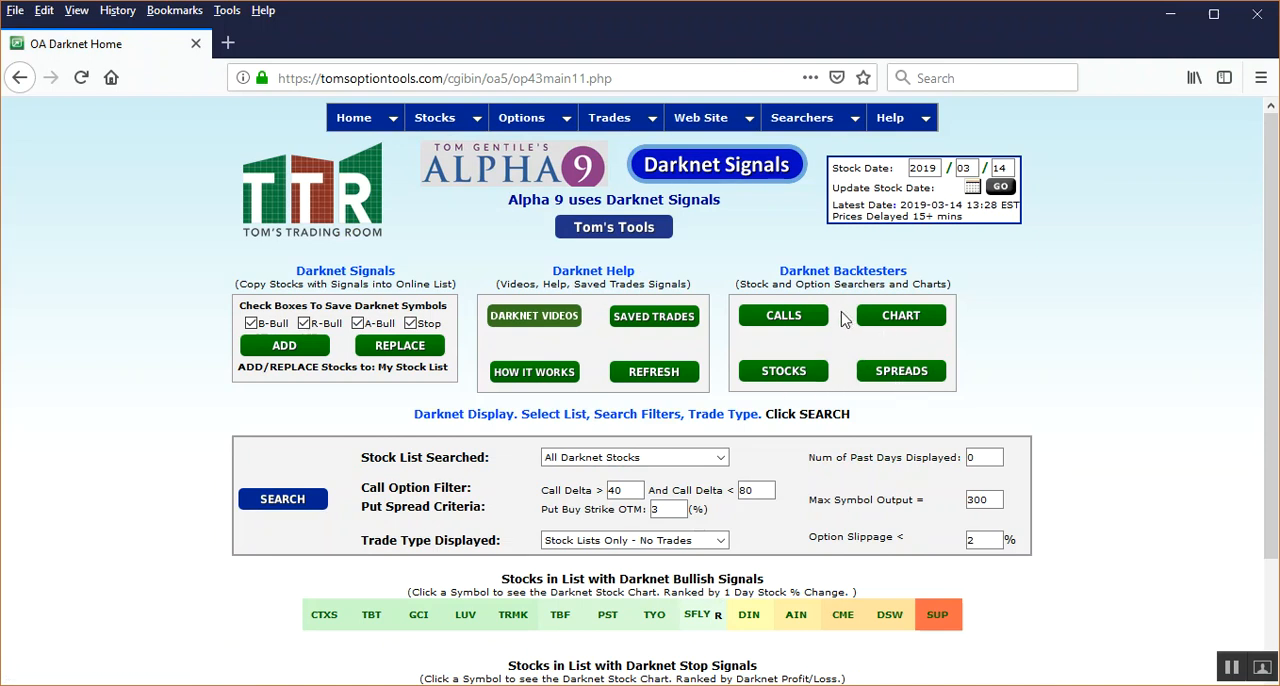
pyautogui.moveTo(167, 299)
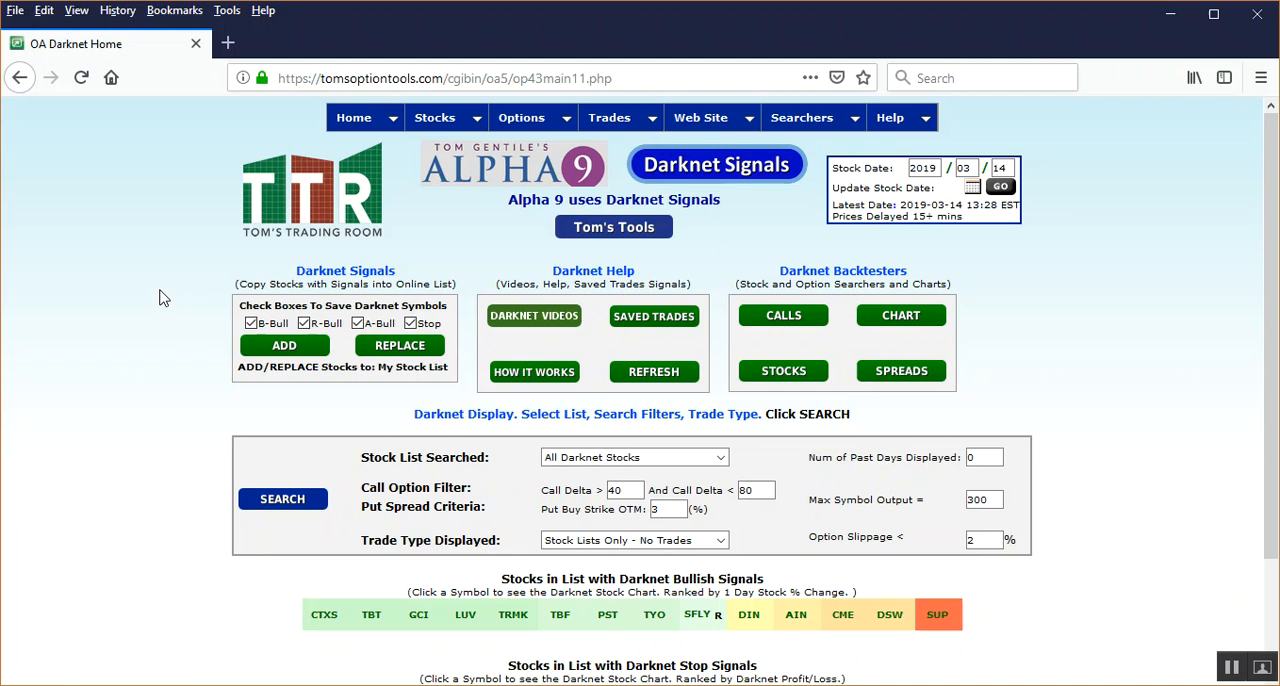
pyautogui.moveTo(211, 291)
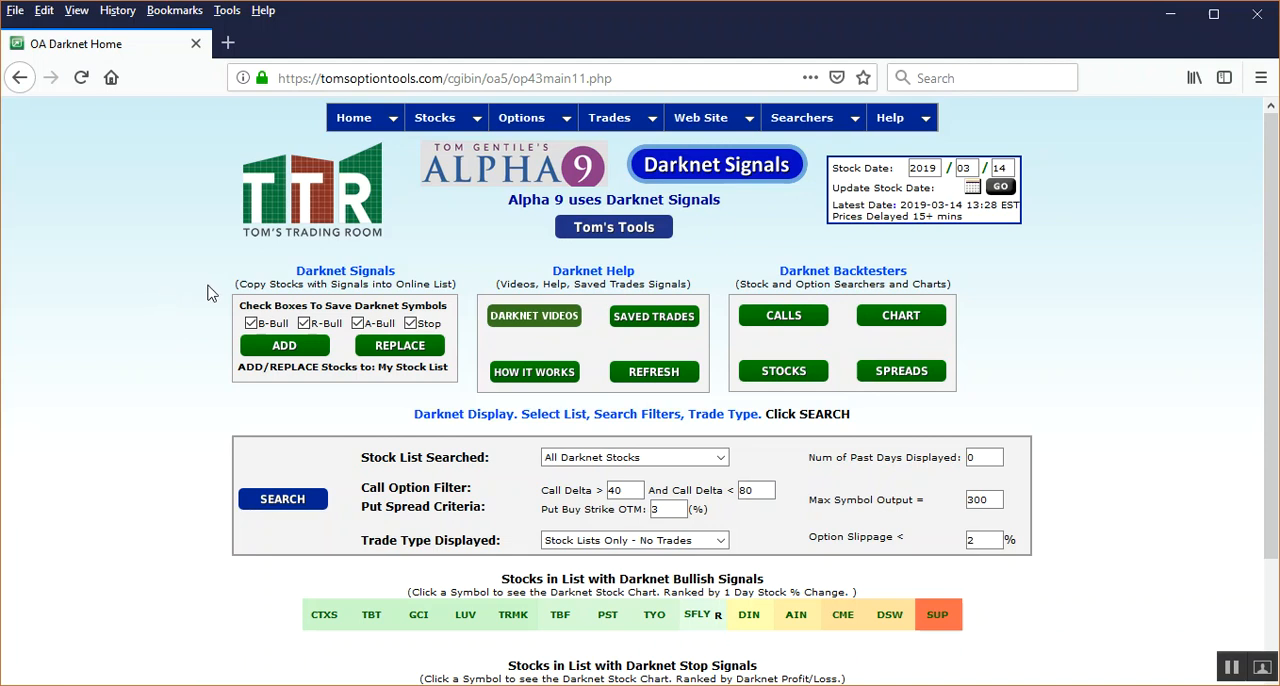
pyautogui.moveTo(278, 305)
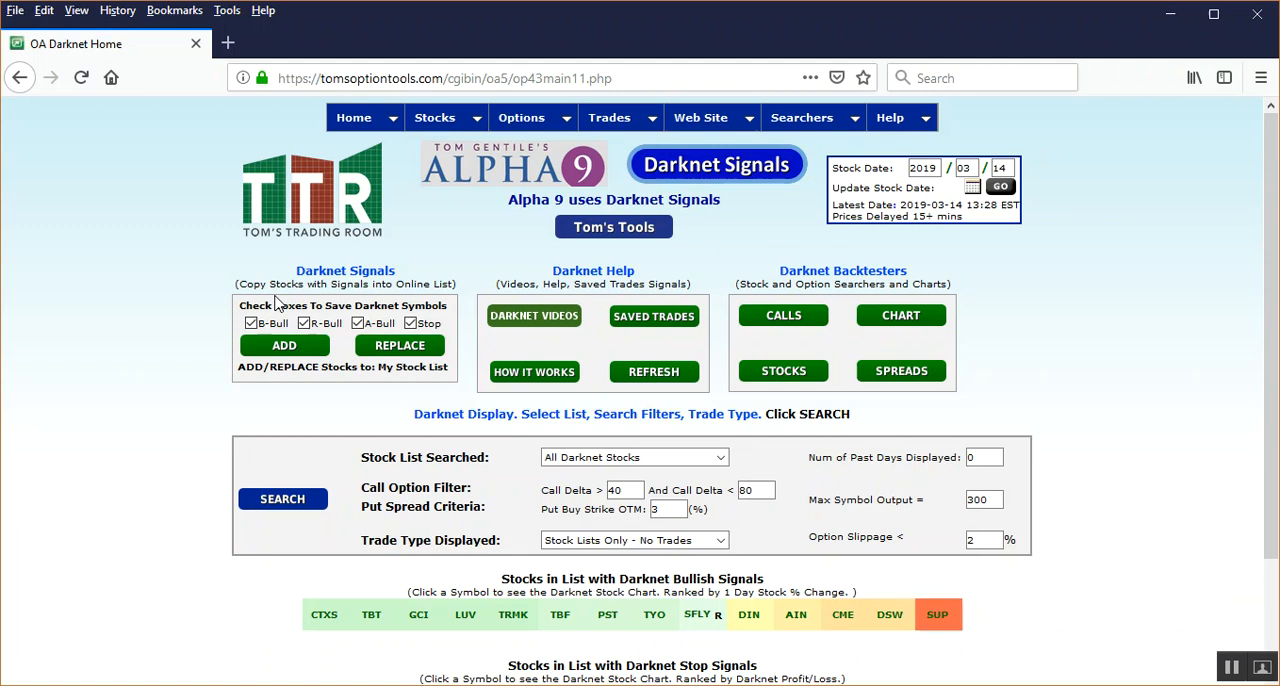